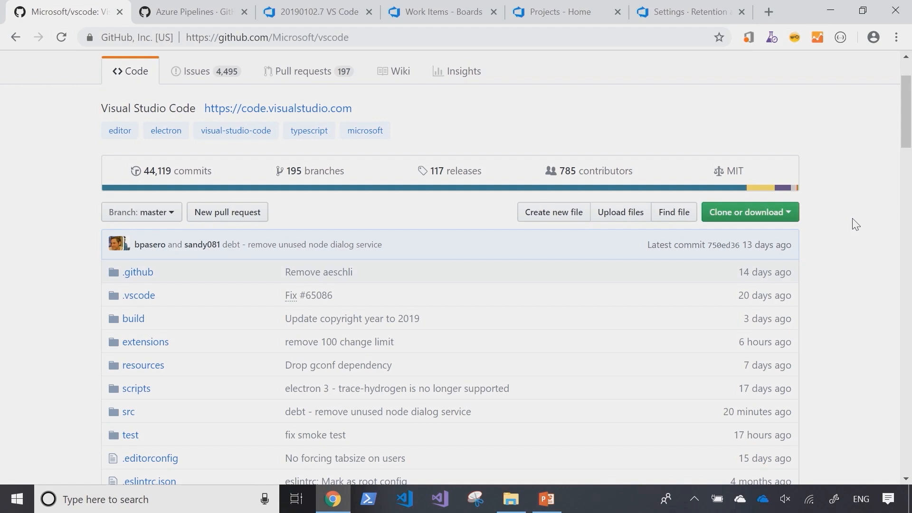
# - Bring up build #20190103.25's results via the Azure Pipelines badge and select its URL to copy
pyautogui.scroll(-3)
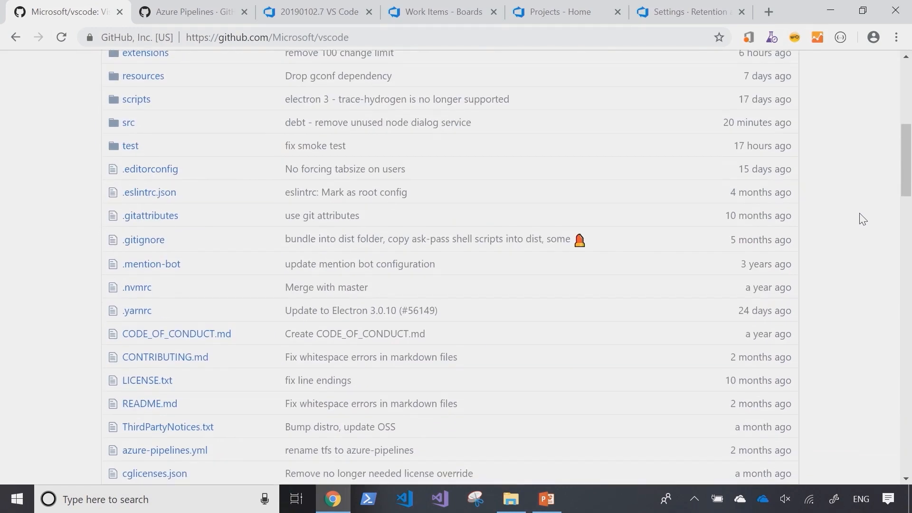
pyautogui.scroll(-3)
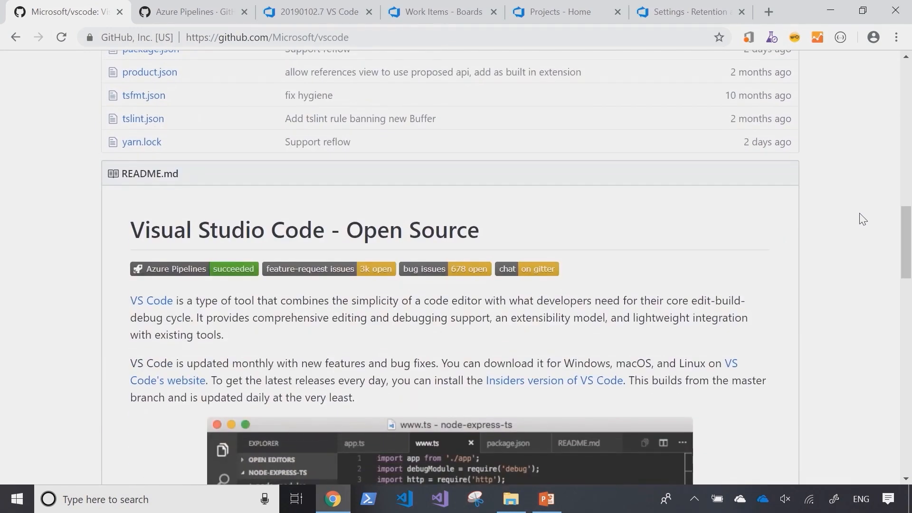
pyautogui.scroll(3)
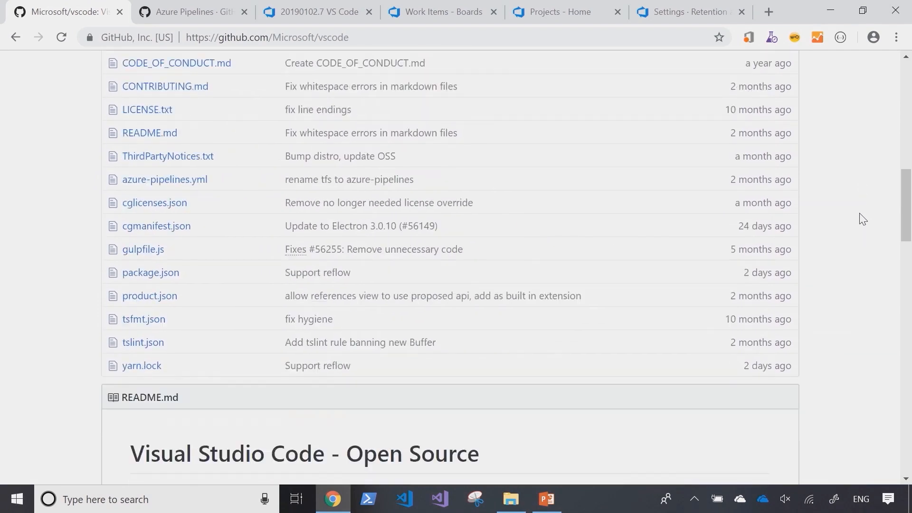
pyautogui.scroll(-3)
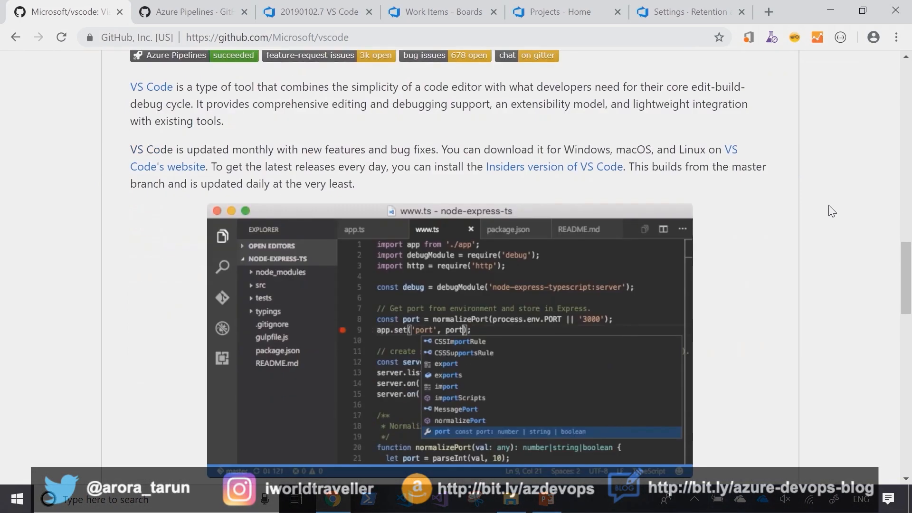
pyautogui.moveTo(164, 96)
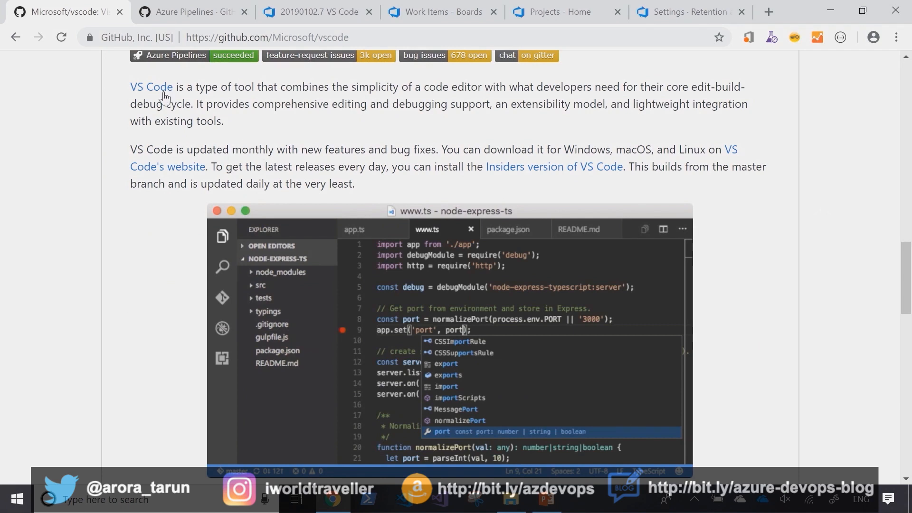
pyautogui.moveTo(136, 96)
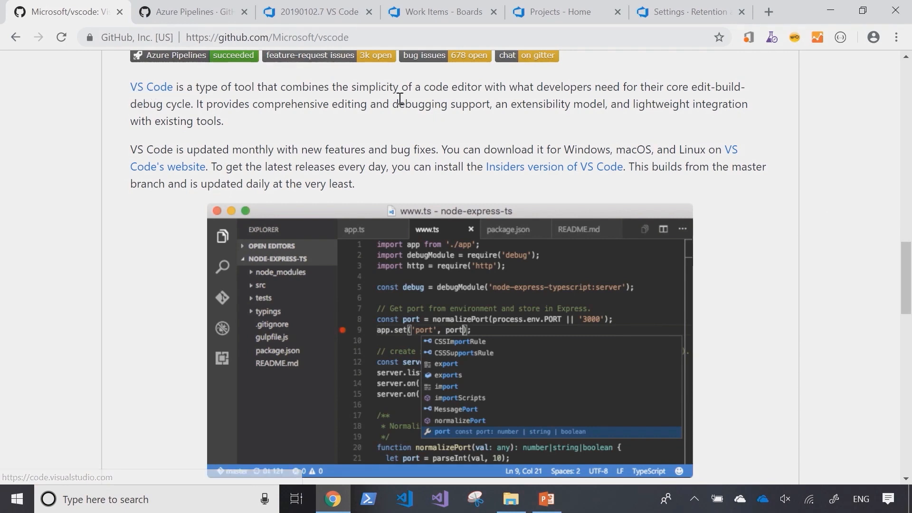
pyautogui.moveTo(420, 135)
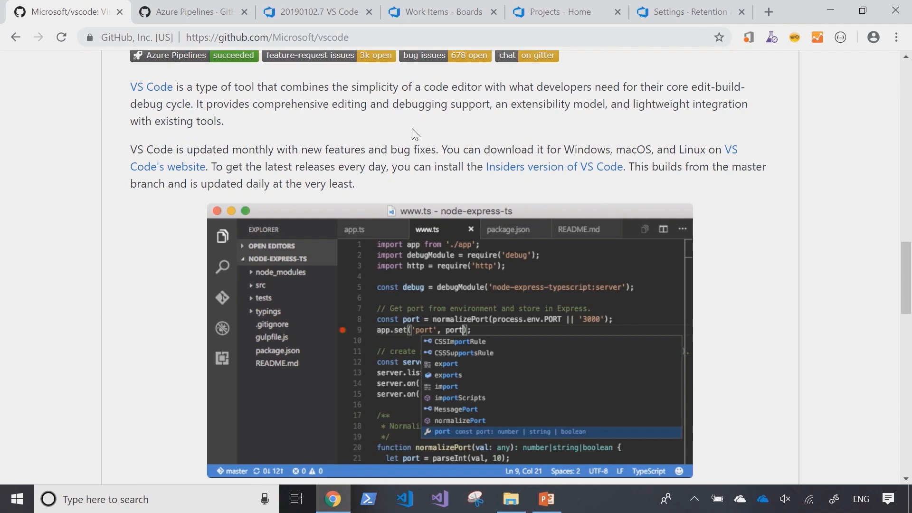
pyautogui.moveTo(330, 119)
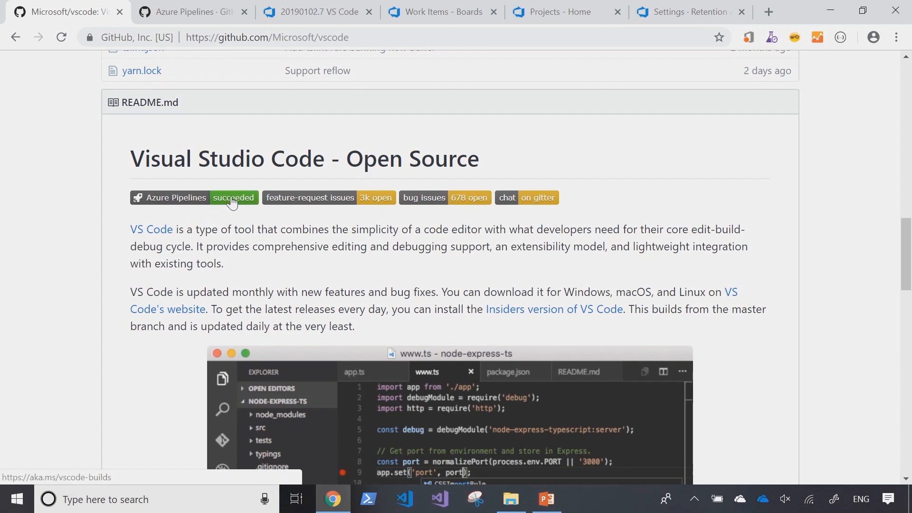
pyautogui.moveTo(351, 138)
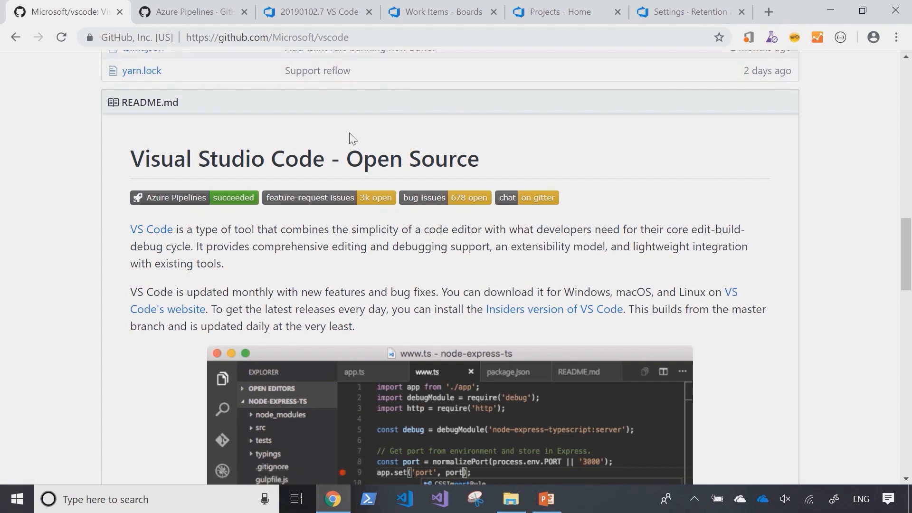
pyautogui.moveTo(183, 203)
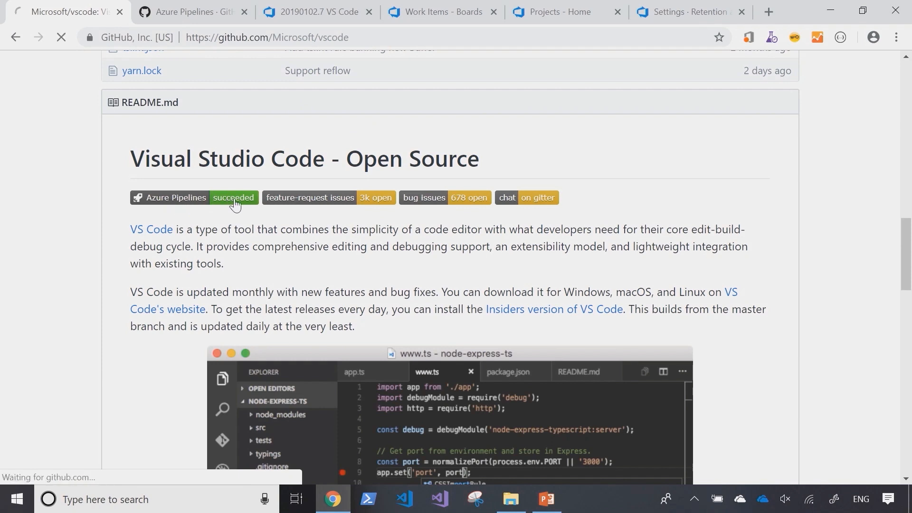
pyautogui.click(234, 198)
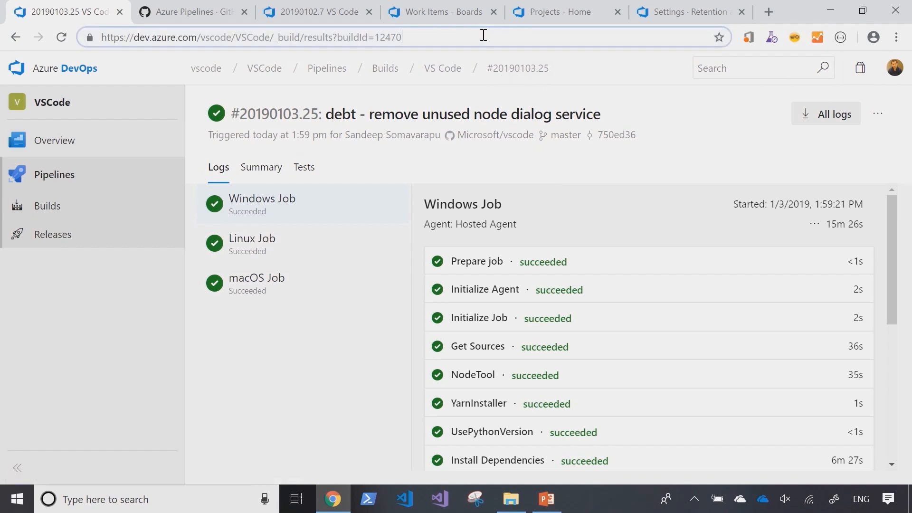
pyautogui.click(16, 499)
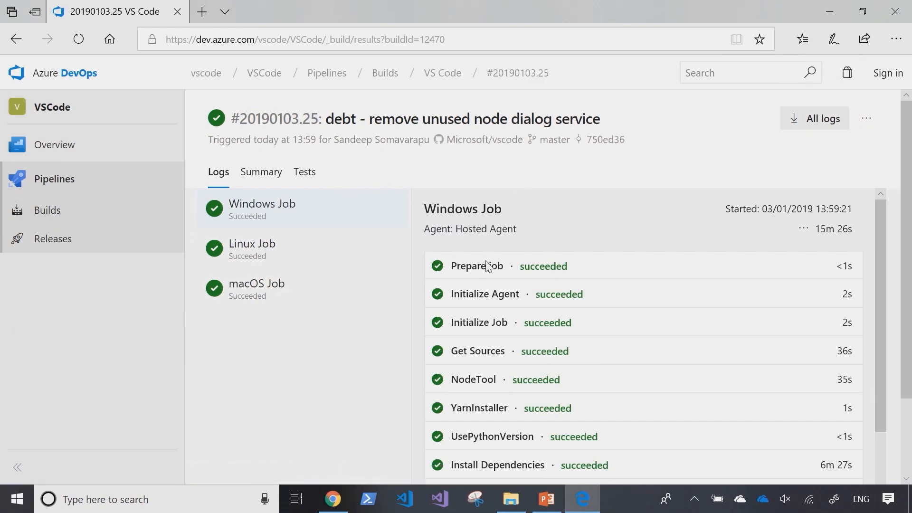
# - Scroll through build #20190103.25's job steps and the NodeTool log while signed out
pyautogui.scroll(-3)
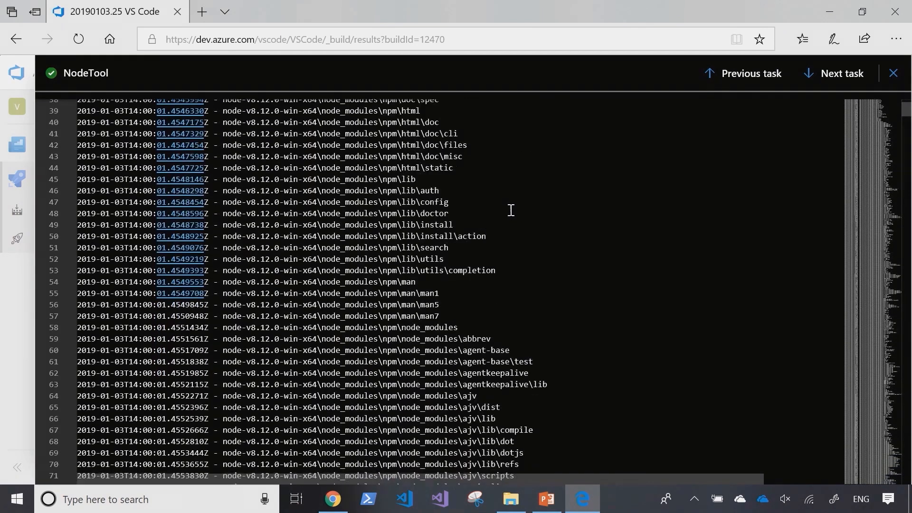
pyautogui.scroll(-3)
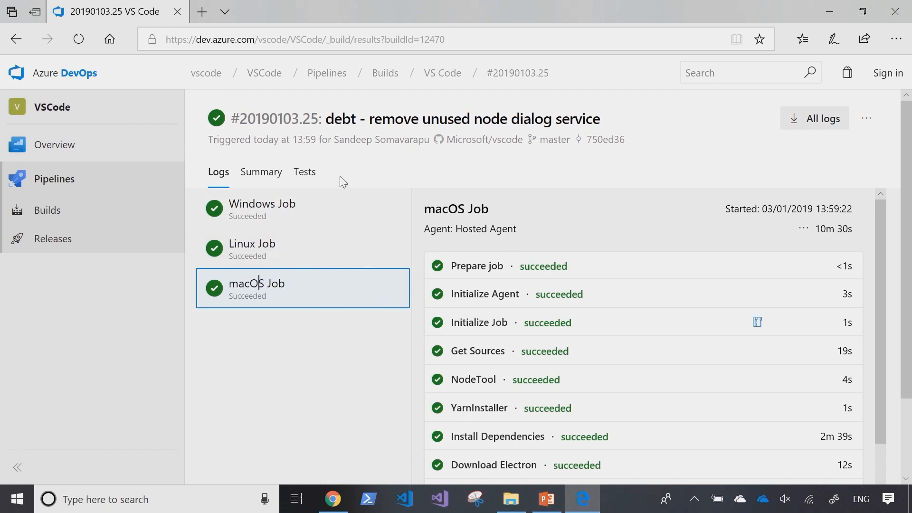
pyautogui.moveTo(389, 167)
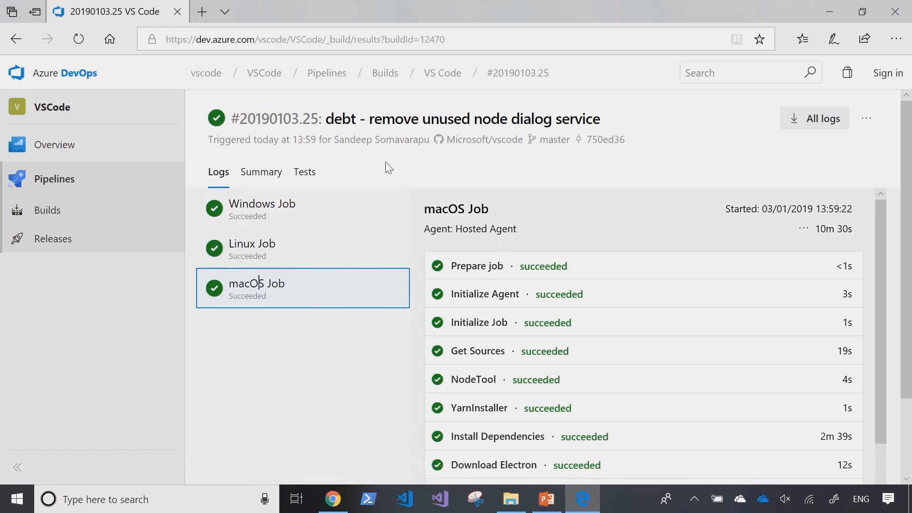
pyautogui.moveTo(291, 263)
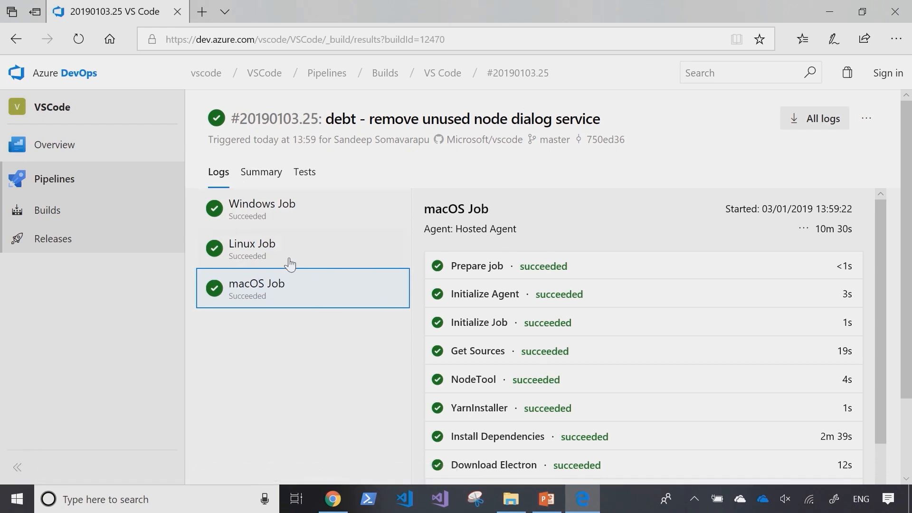
pyautogui.moveTo(162, 183)
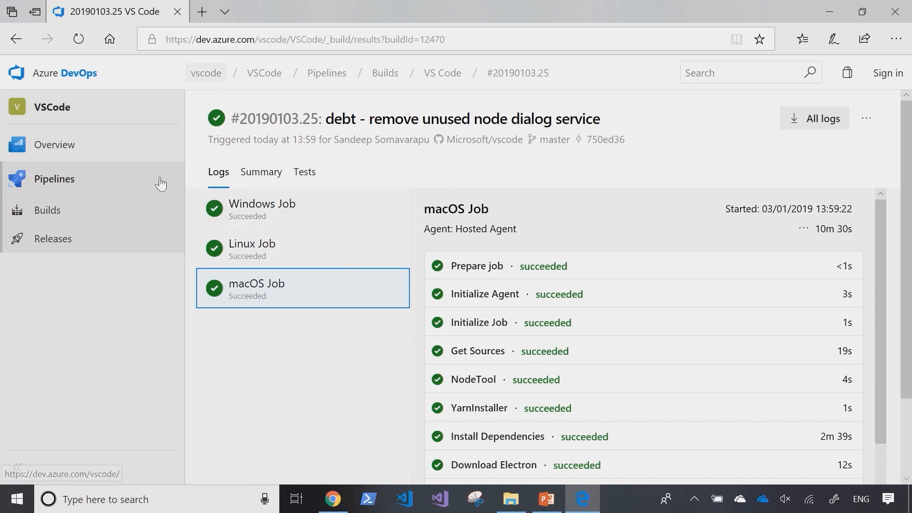
pyautogui.moveTo(320, 158)
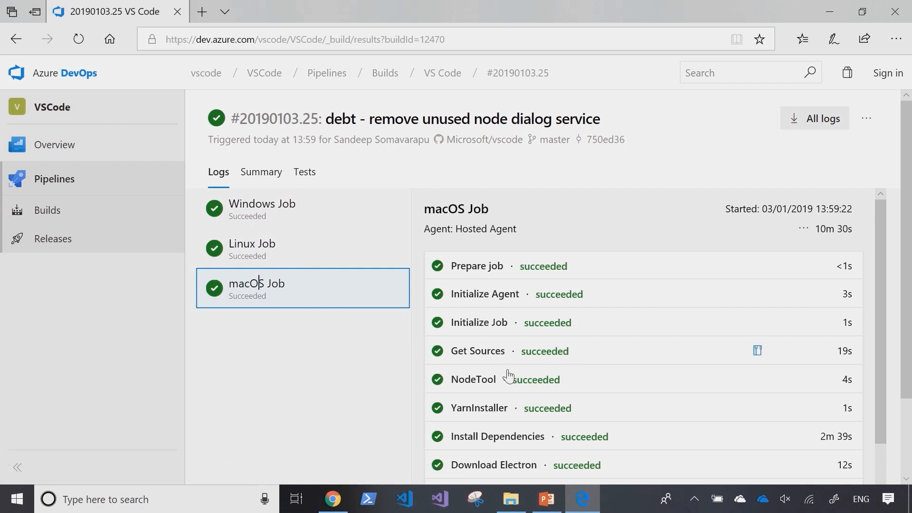
pyautogui.moveTo(510, 377)
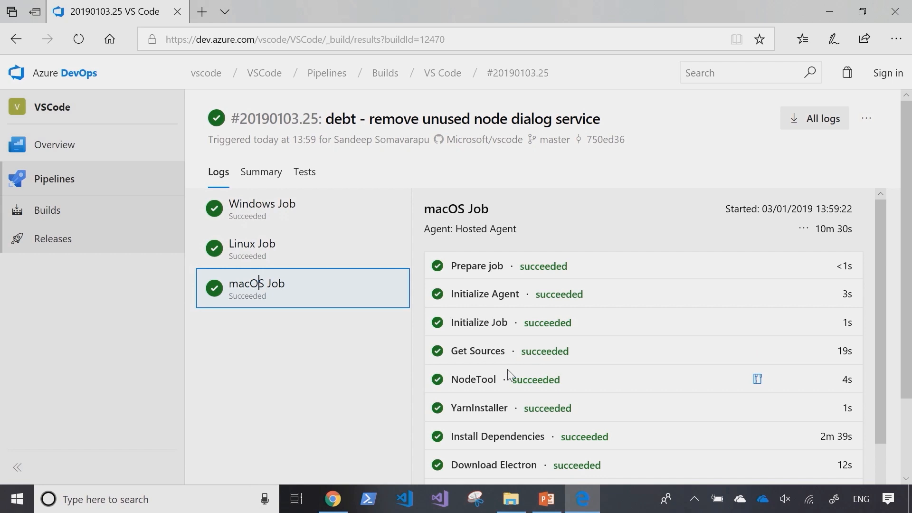
pyautogui.moveTo(510, 365)
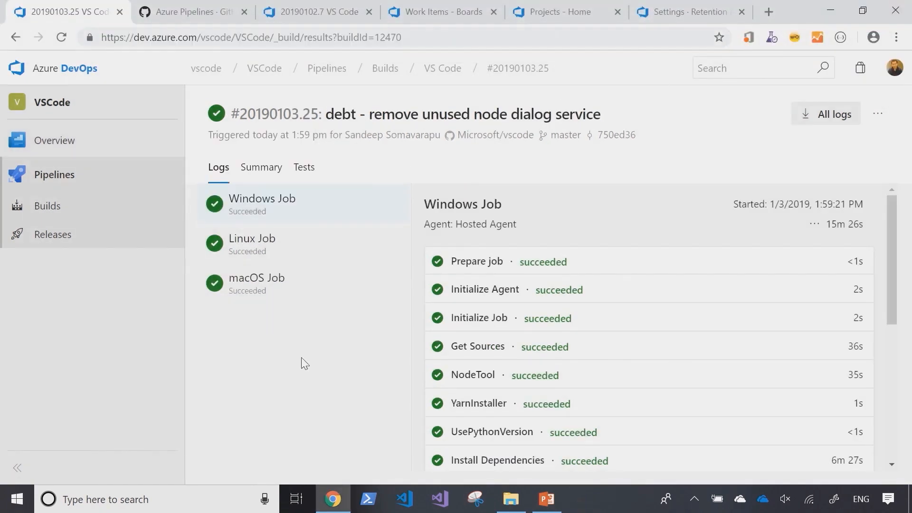
# - Highlight the Free plan lines: Linux, macOS, Windows and 10 free parallel jobs for public repositories
pyautogui.click(192, 11)
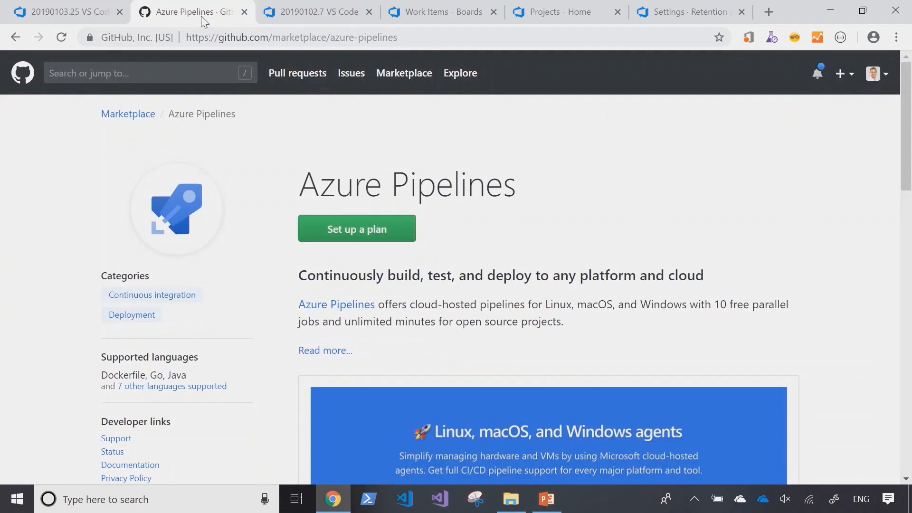
pyautogui.moveTo(579, 205)
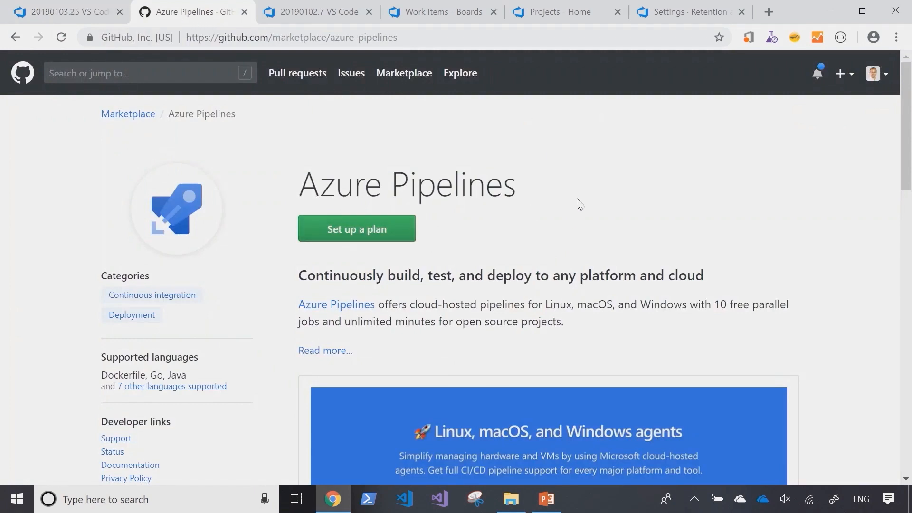
pyautogui.moveTo(494, 111)
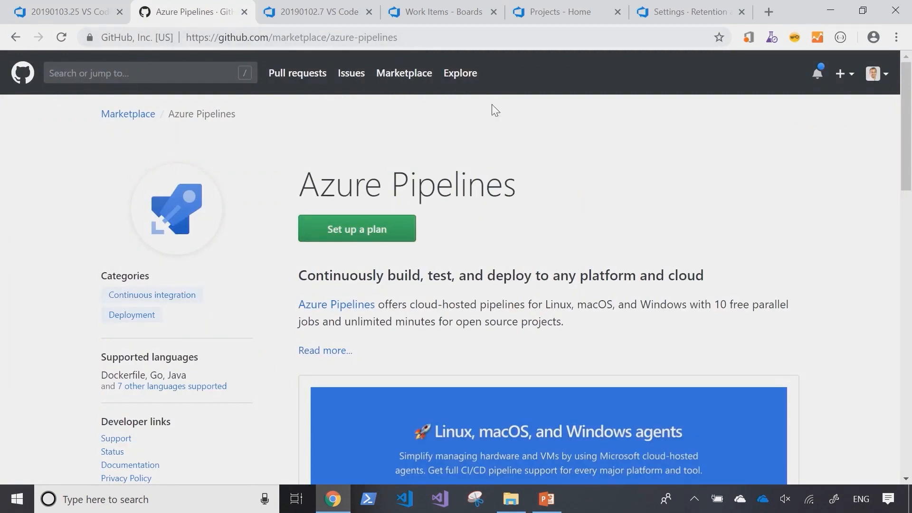
pyautogui.moveTo(557, 289)
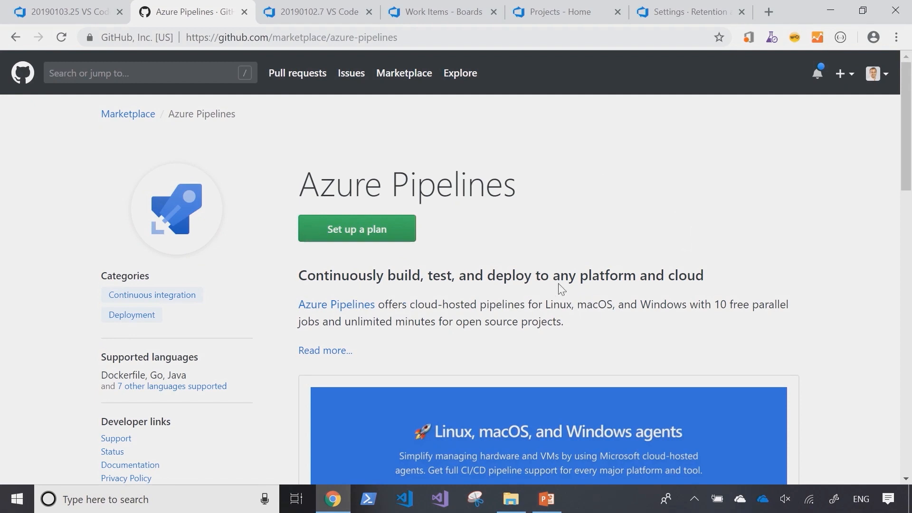
pyautogui.moveTo(219, 55)
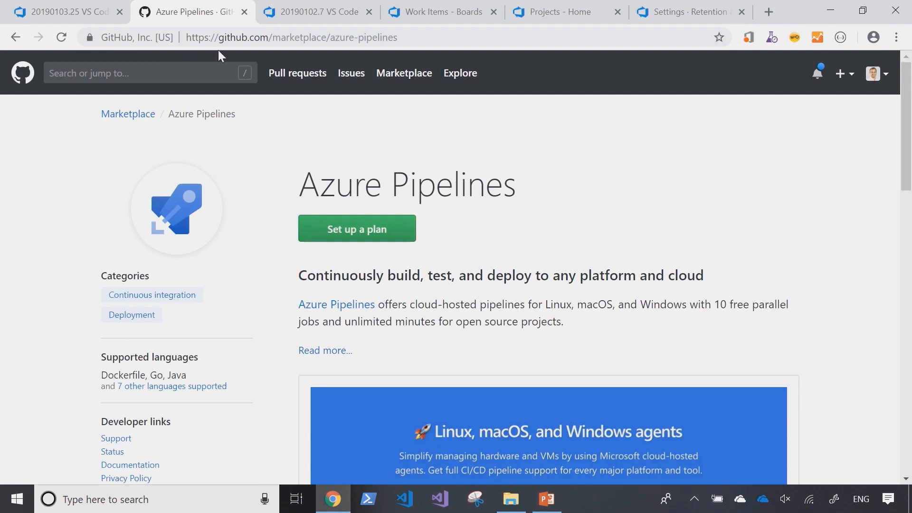
pyautogui.moveTo(827, 233)
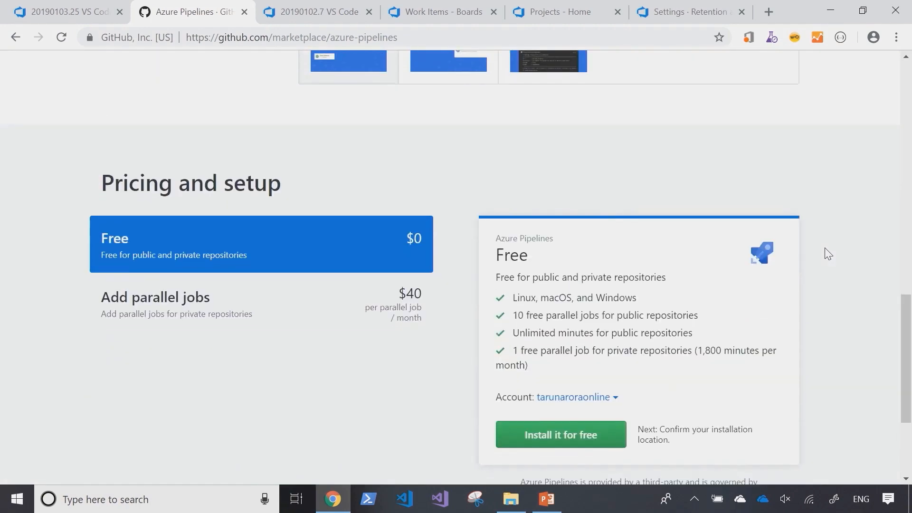
pyautogui.scroll(-3)
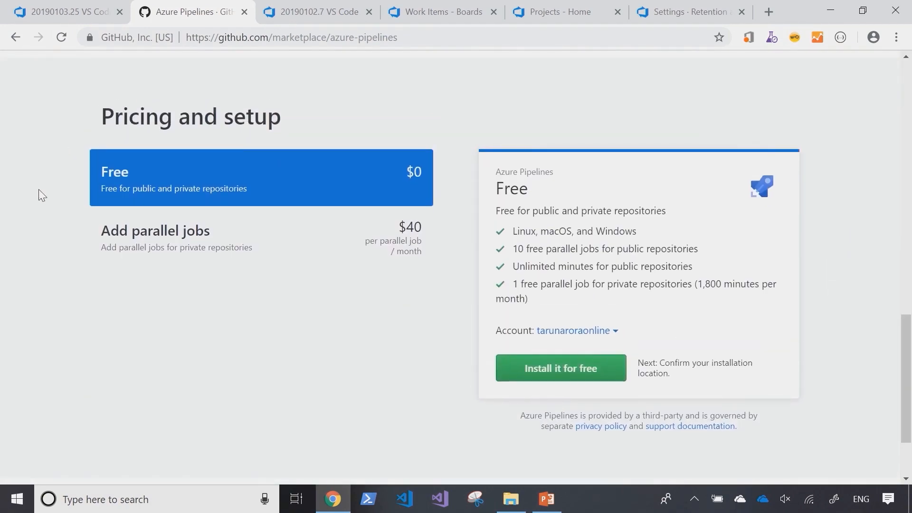
pyautogui.moveTo(436, 164)
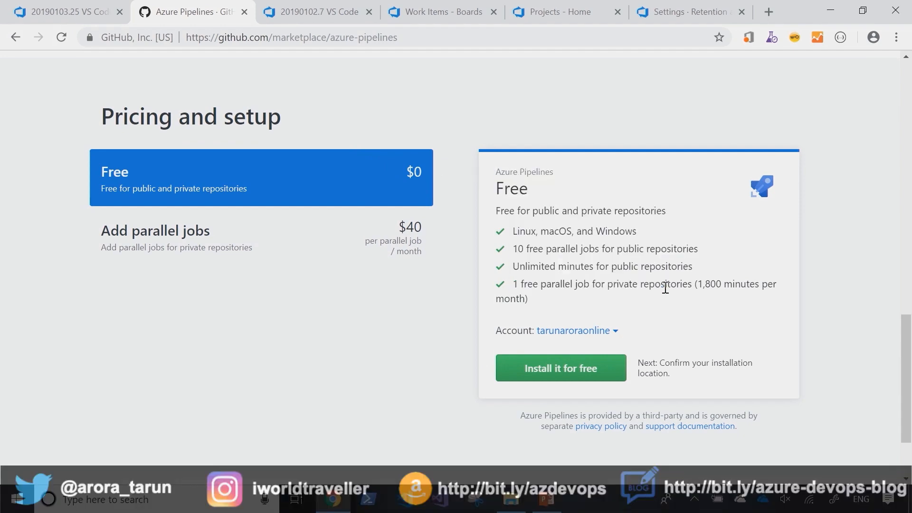
pyautogui.moveTo(513, 248); pyautogui.dragTo(589, 248)
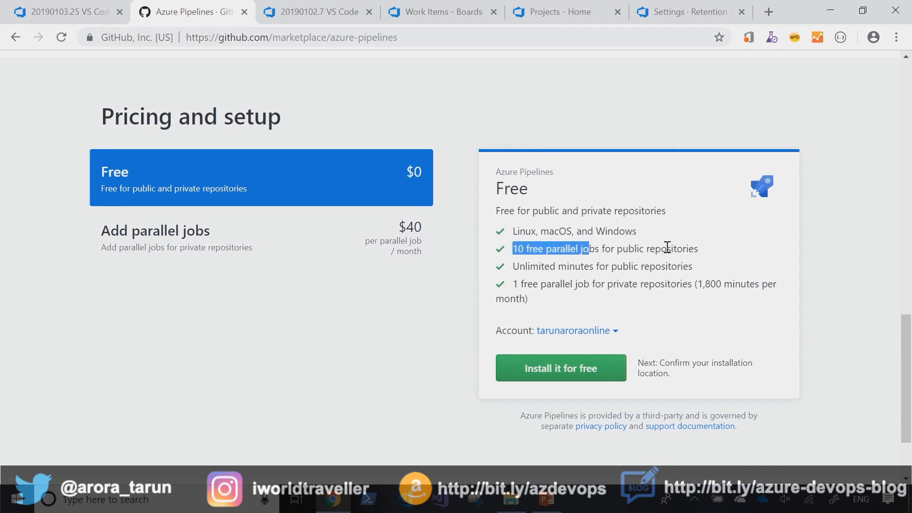
pyautogui.moveTo(668, 247)
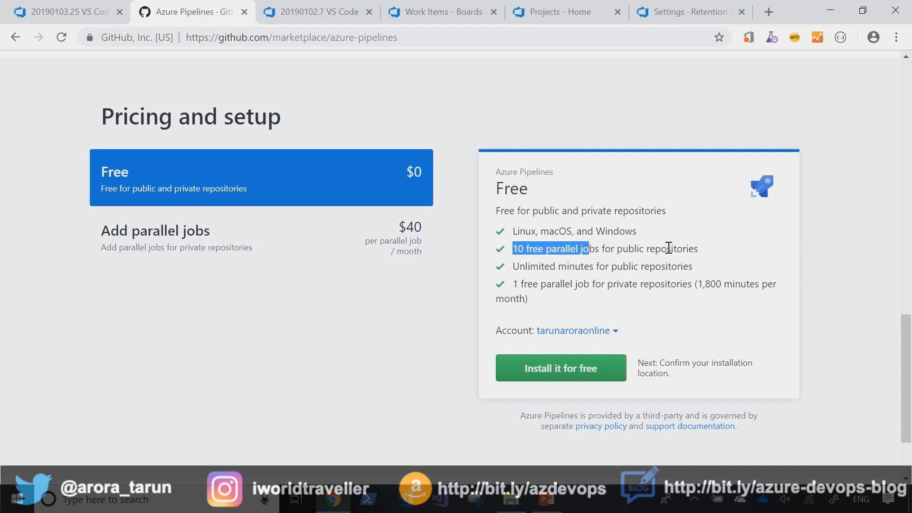
pyautogui.click(721, 253)
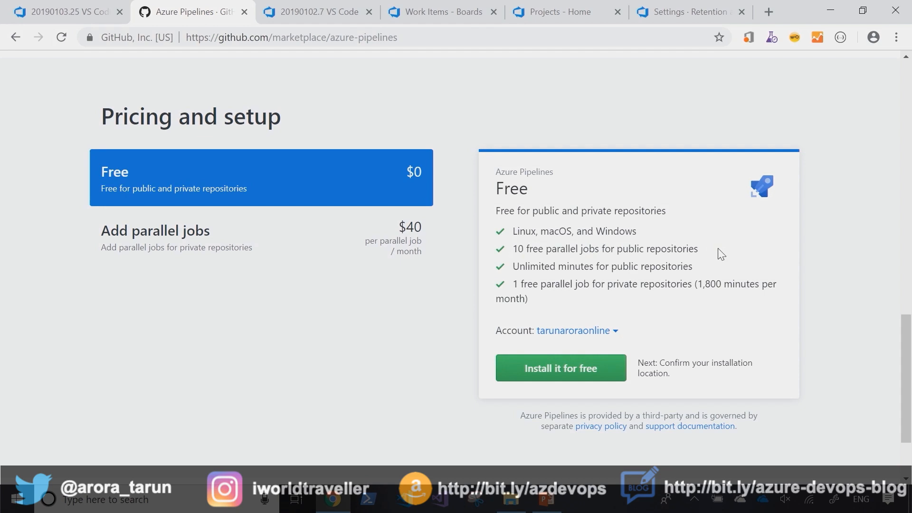
pyautogui.moveTo(511, 231); pyautogui.dragTo(699, 248)
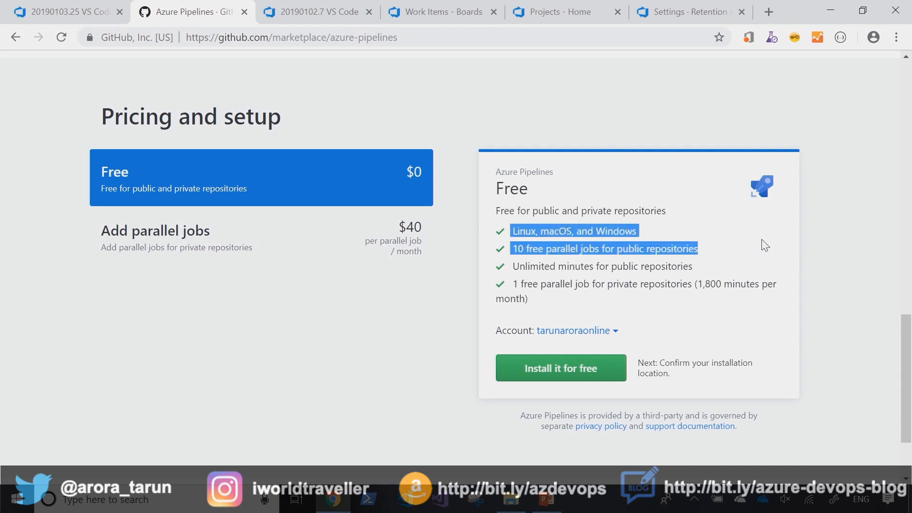
pyautogui.moveTo(755, 245)
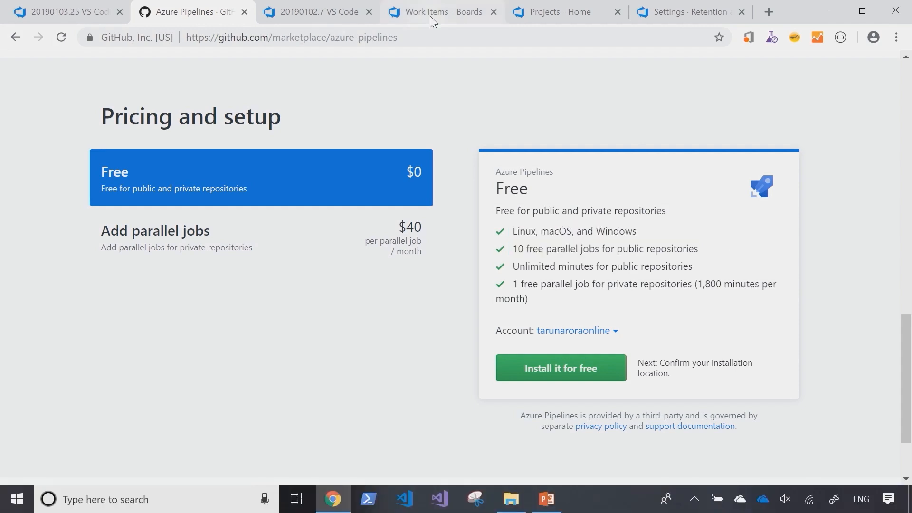
# - Copy the Work Items page URL from Chrome and launch Microsoft Edge from Start
pyautogui.click(442, 12)
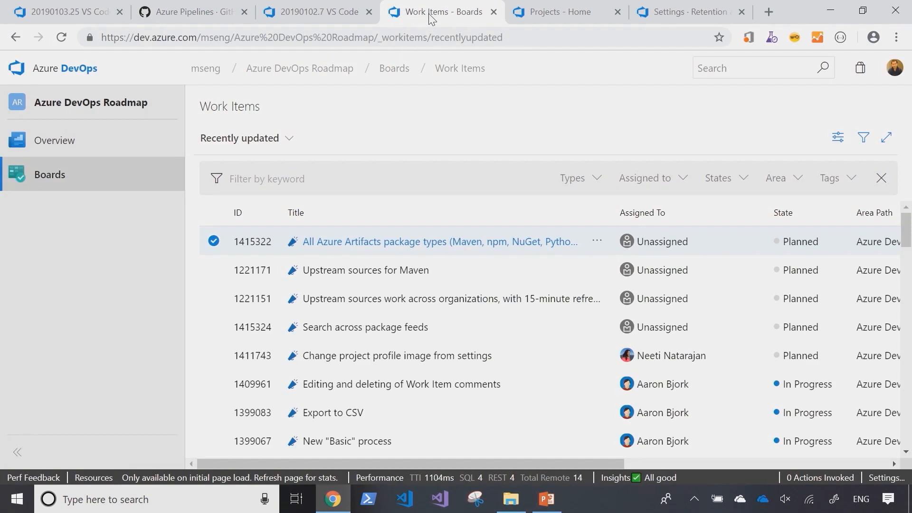
pyautogui.moveTo(172, 88)
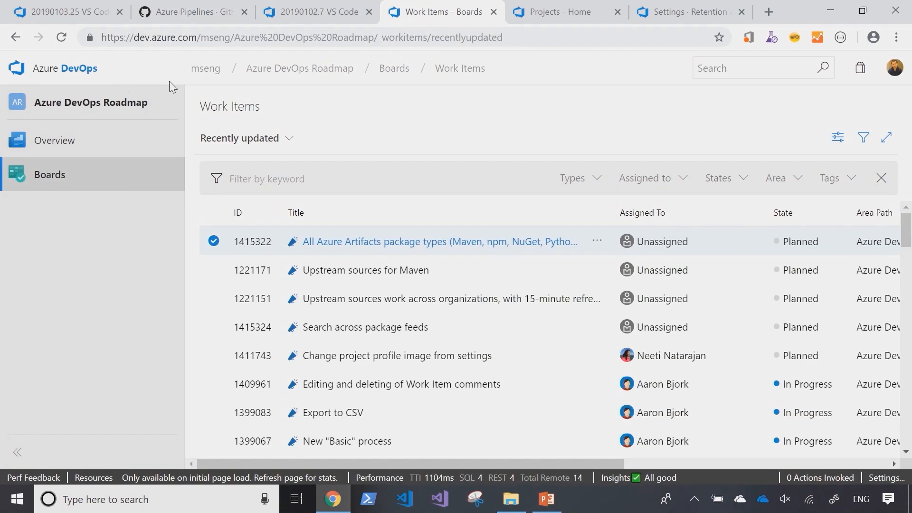
pyautogui.moveTo(206, 68)
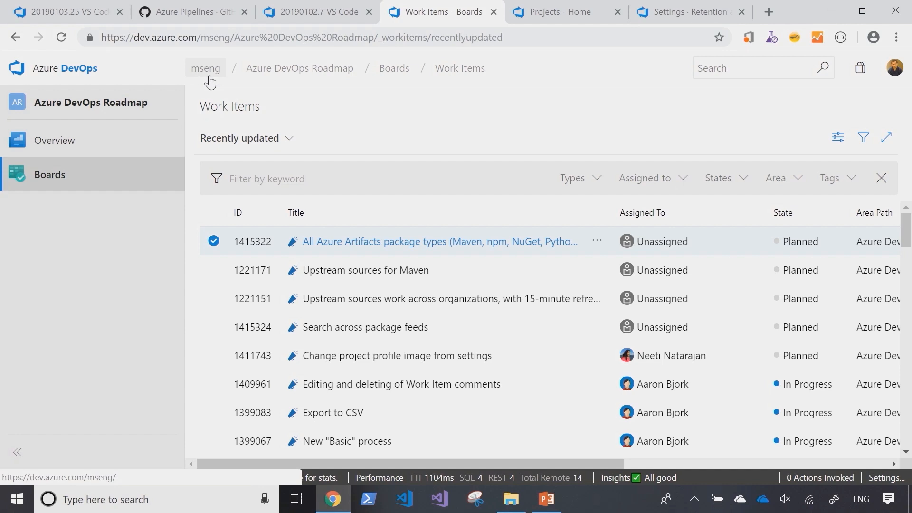
pyautogui.moveTo(299, 68)
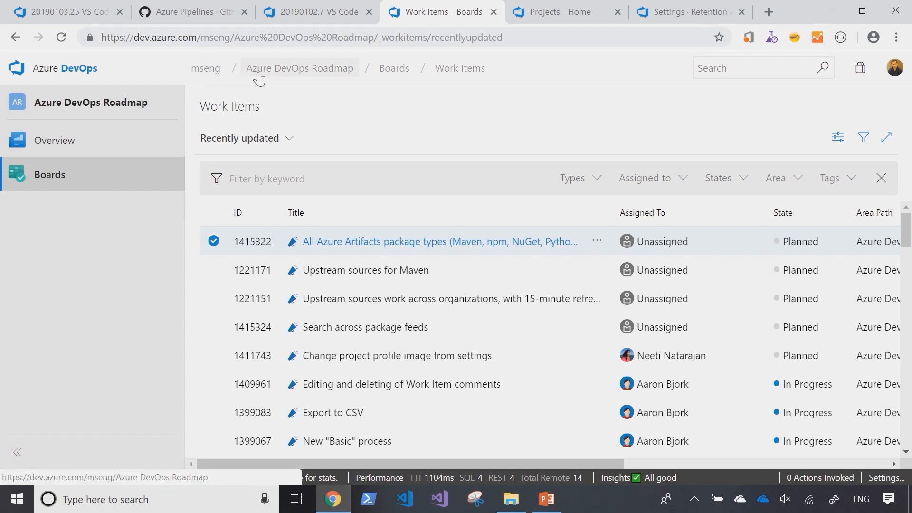
pyautogui.moveTo(296, 58)
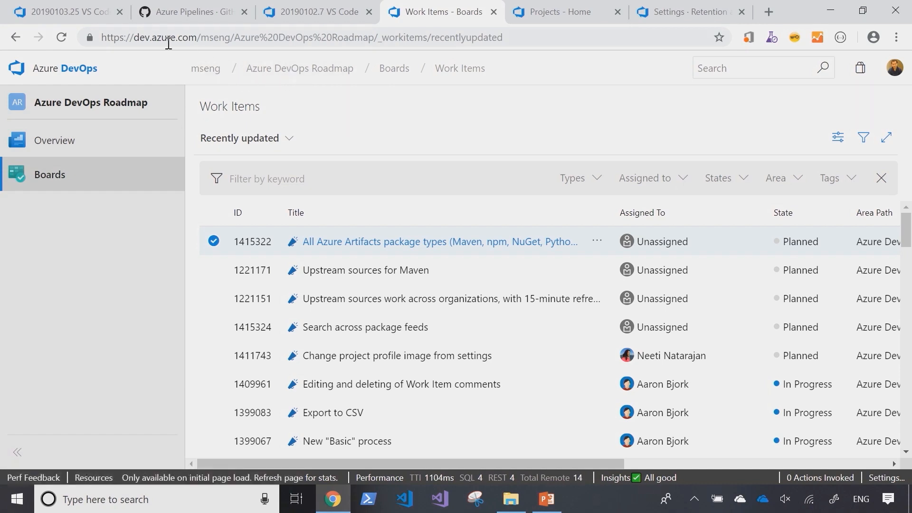
pyautogui.click(299, 37)
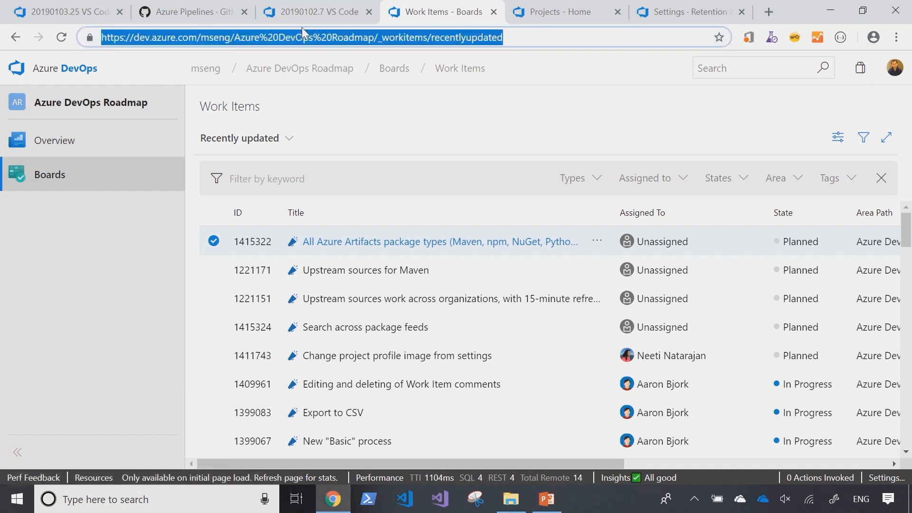
pyautogui.press('alt+tab')
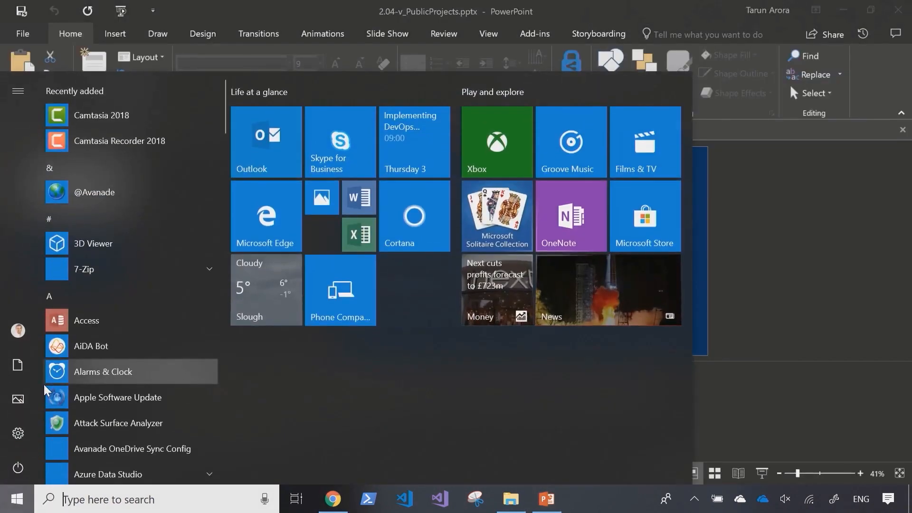
pyautogui.write('edge')
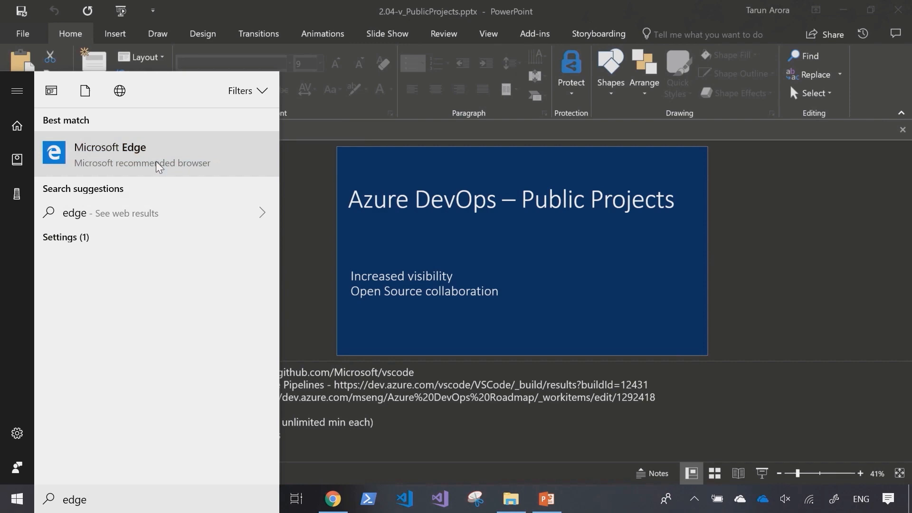
pyautogui.click(110, 154)
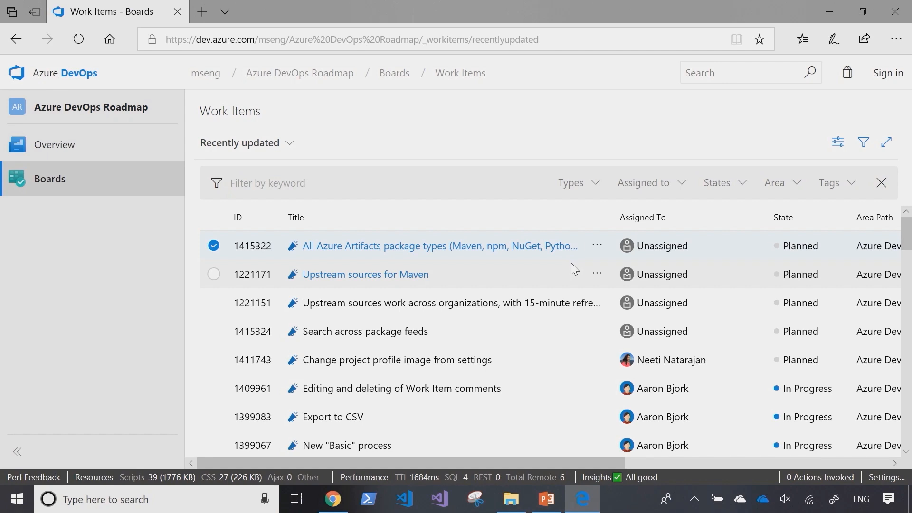
pyautogui.moveTo(550, 270)
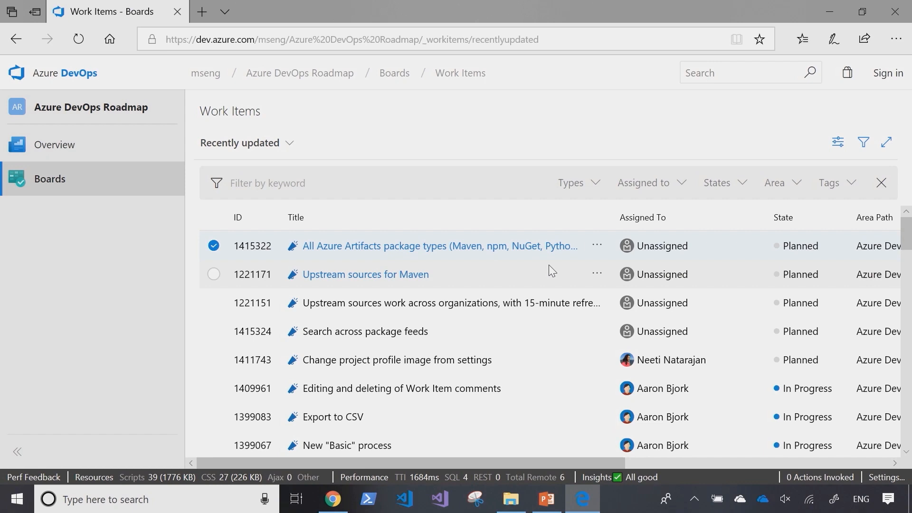
# - View roadmap item 'Search across package feeds' in Edge without signing in
pyautogui.scroll(-3)
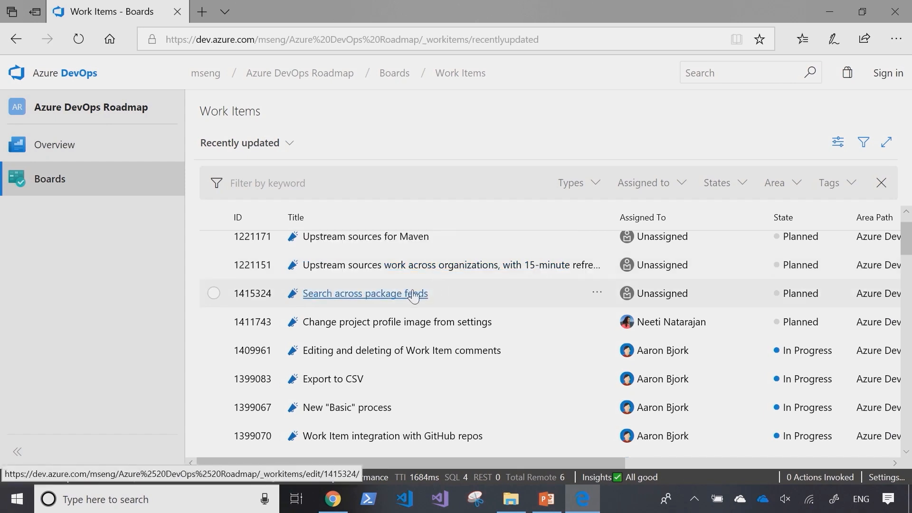
pyautogui.click(365, 293)
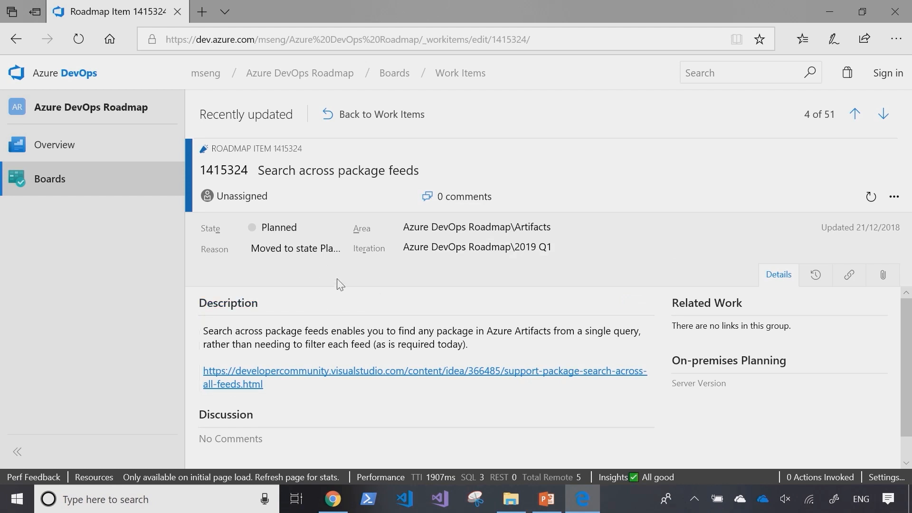
pyautogui.moveTo(378, 271)
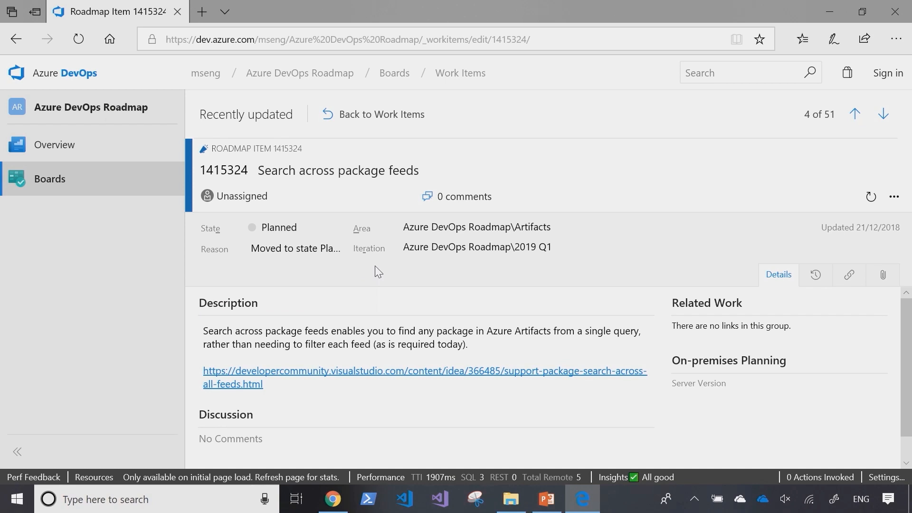
pyautogui.moveTo(363, 248)
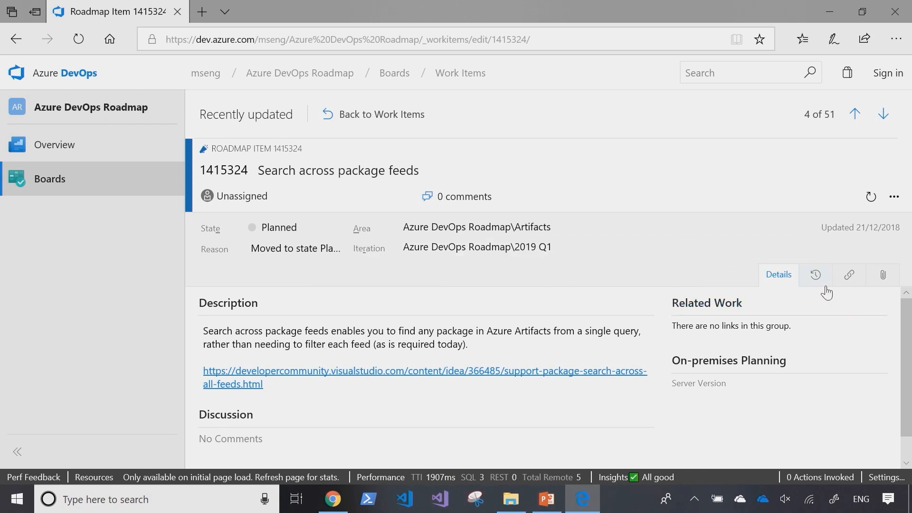
# - Review the work item's History with its state graph showing the move to Planned
pyautogui.click(815, 275)
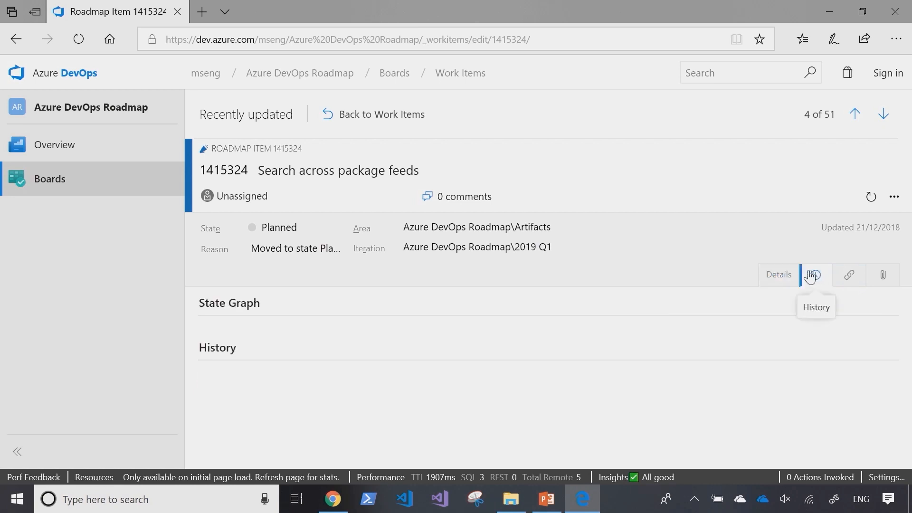
pyautogui.click(816, 275)
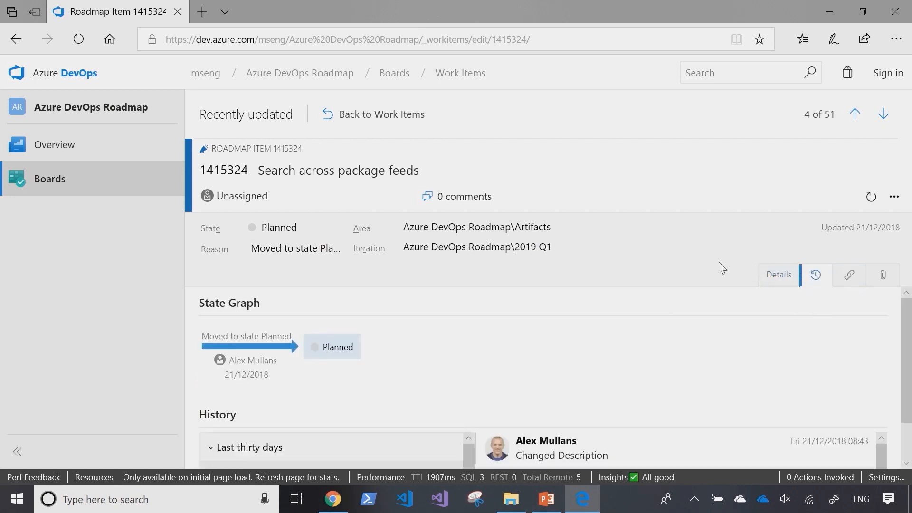
pyautogui.scroll(-3)
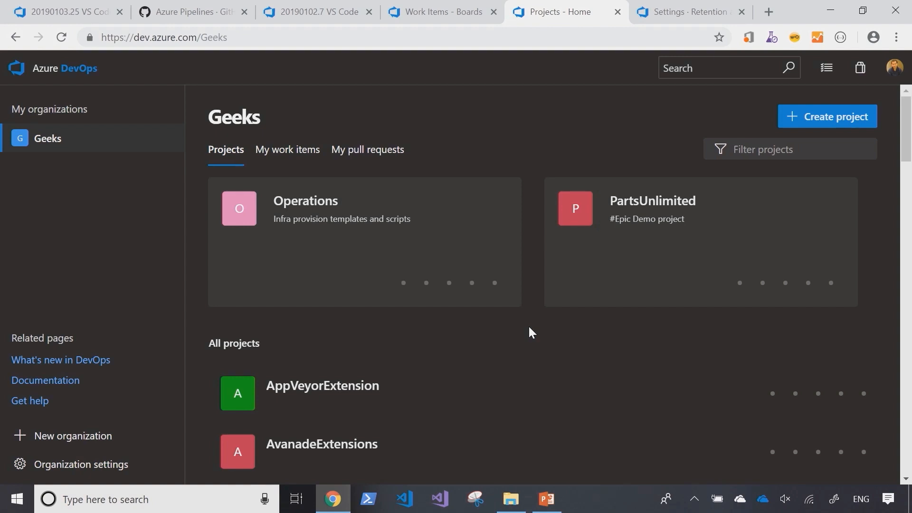
pyautogui.moveTo(186, 403)
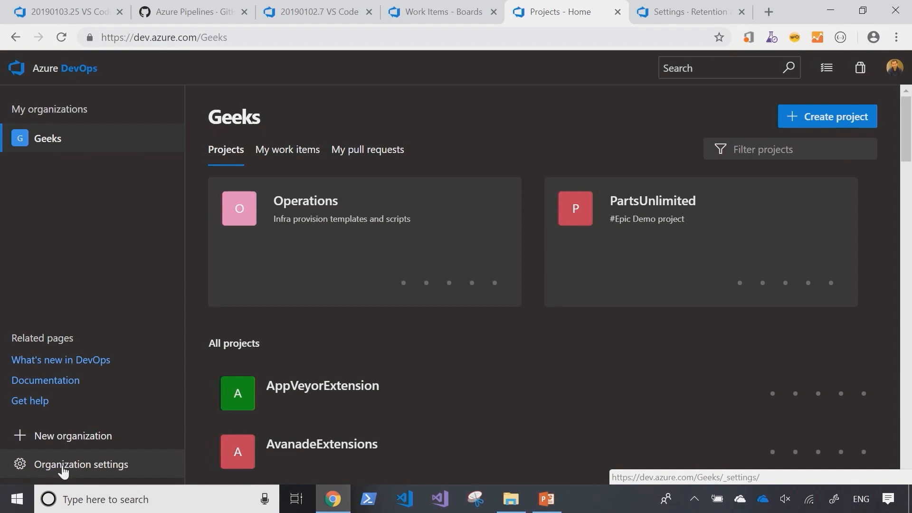
# - Check the Geeks organization's Policy allows public projects, then list its projects
pyautogui.click(82, 464)
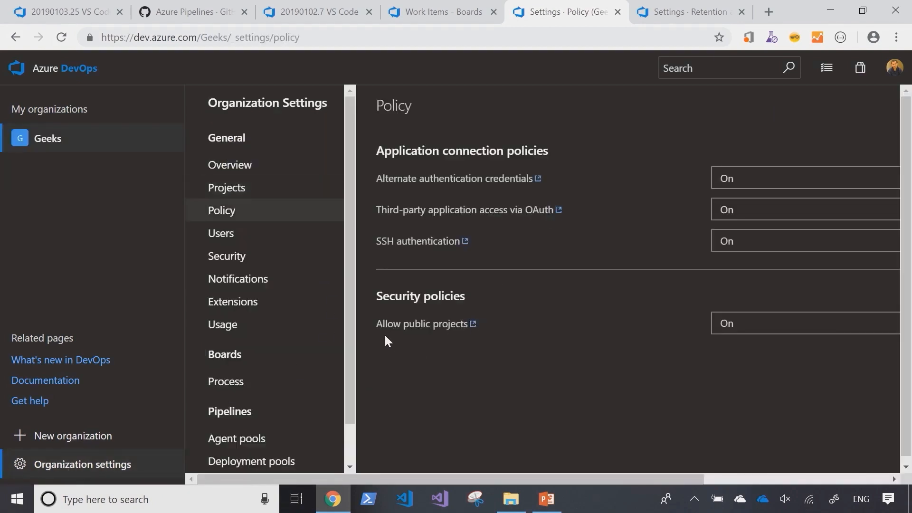
pyautogui.moveTo(471, 452)
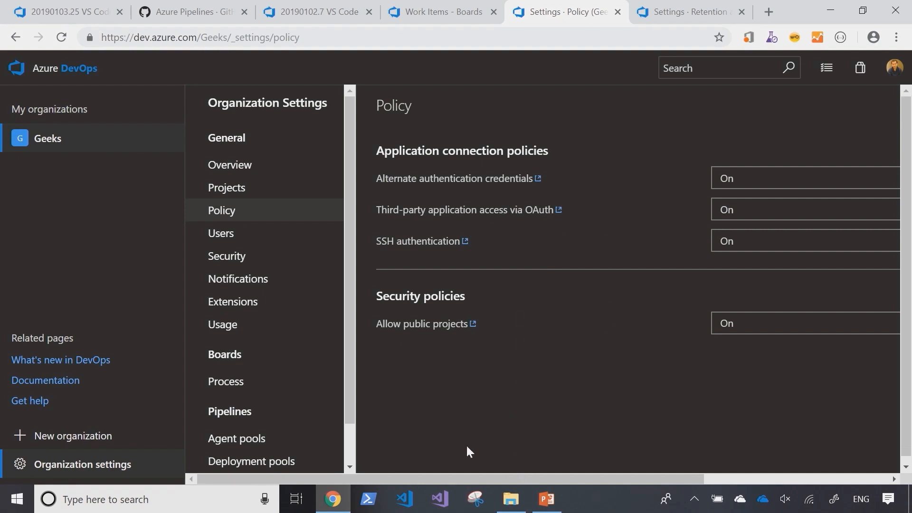
pyautogui.moveTo(609, 481)
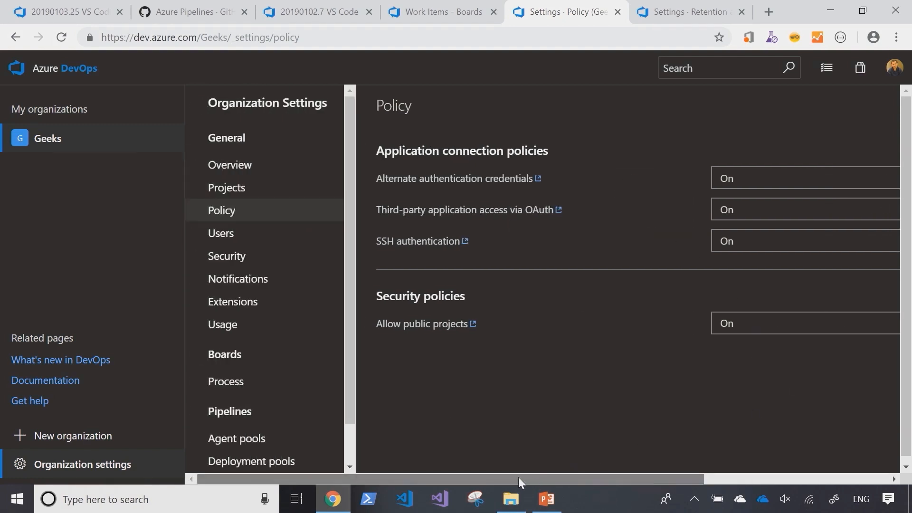
pyautogui.moveTo(523, 460)
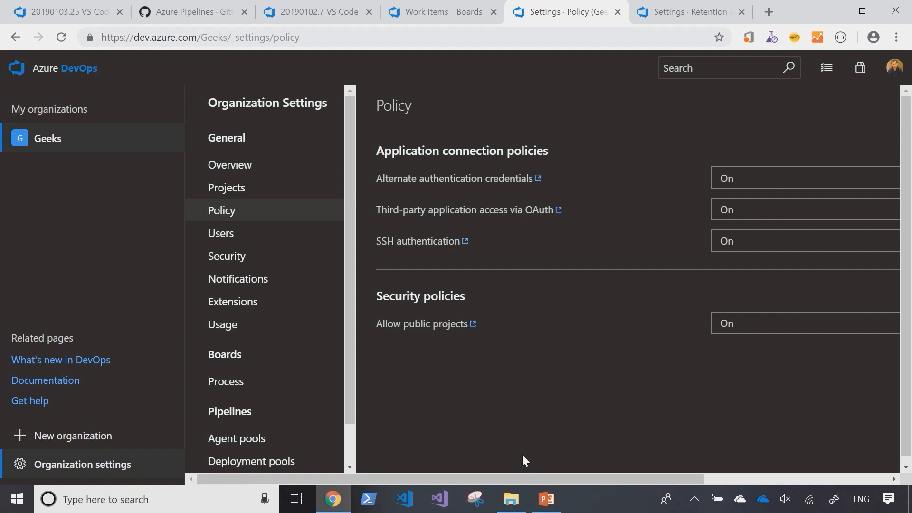
pyautogui.click(226, 188)
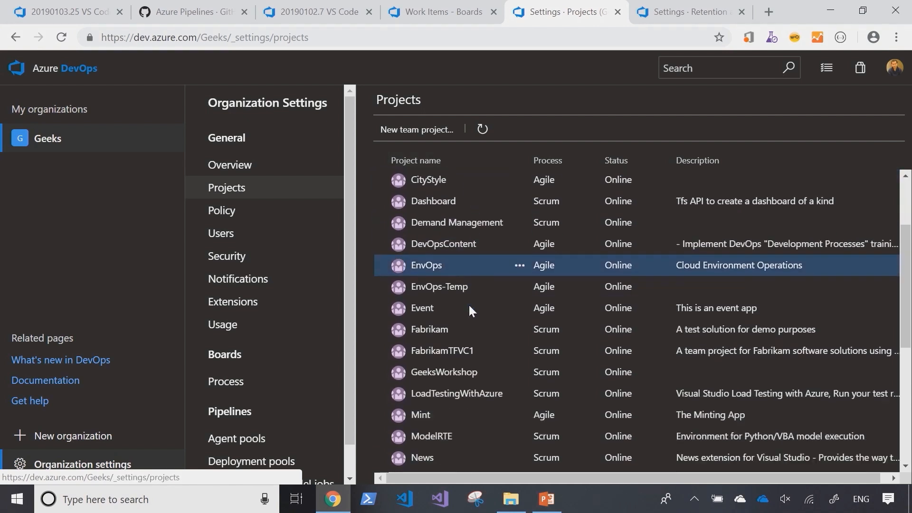
# - Change PartsUnlimited's visibility from Private to Public, save it, and select its web address
pyautogui.scroll(-3)
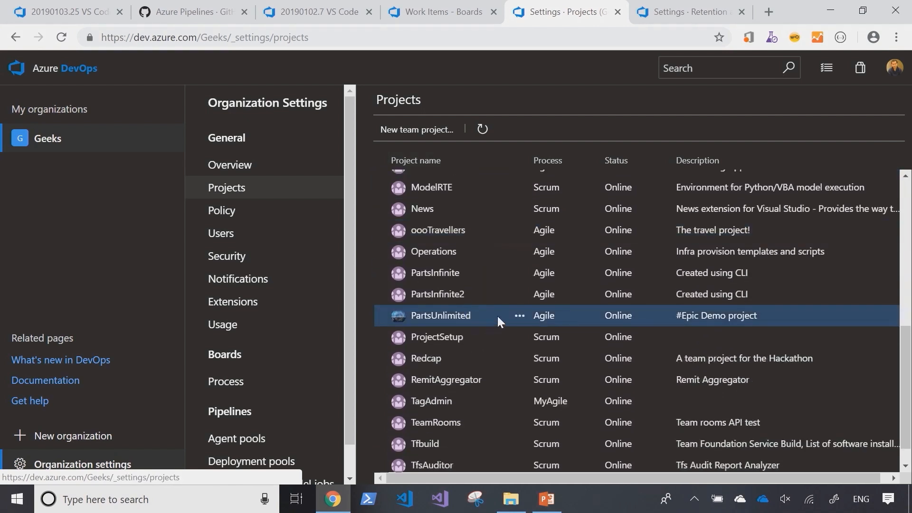
pyautogui.click(440, 316)
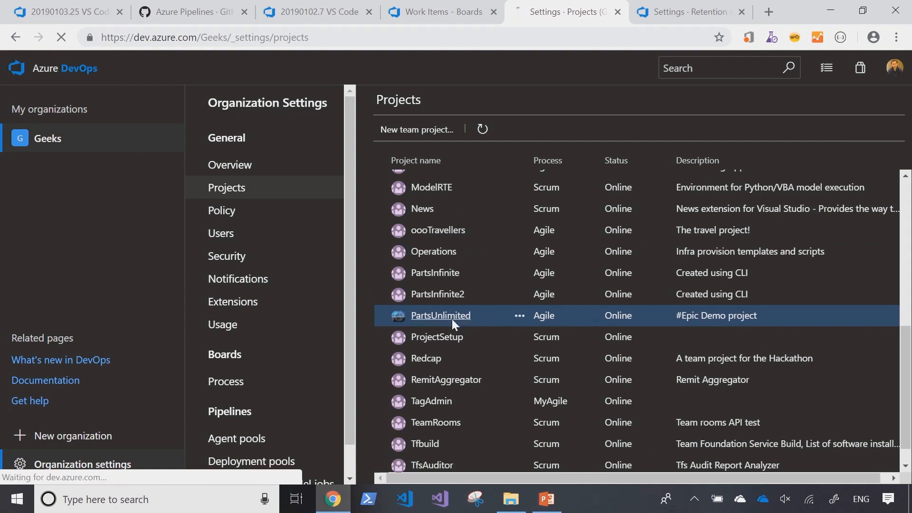
pyautogui.click(440, 316)
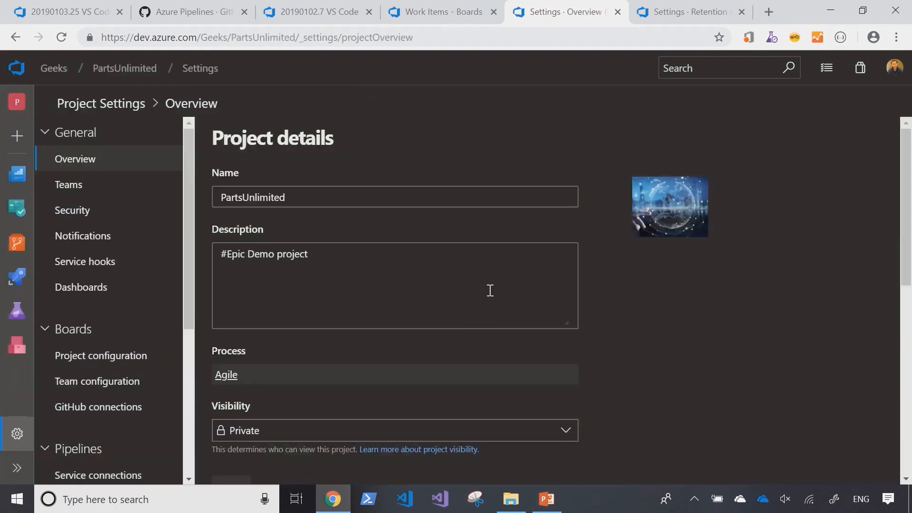
pyautogui.scroll(-3)
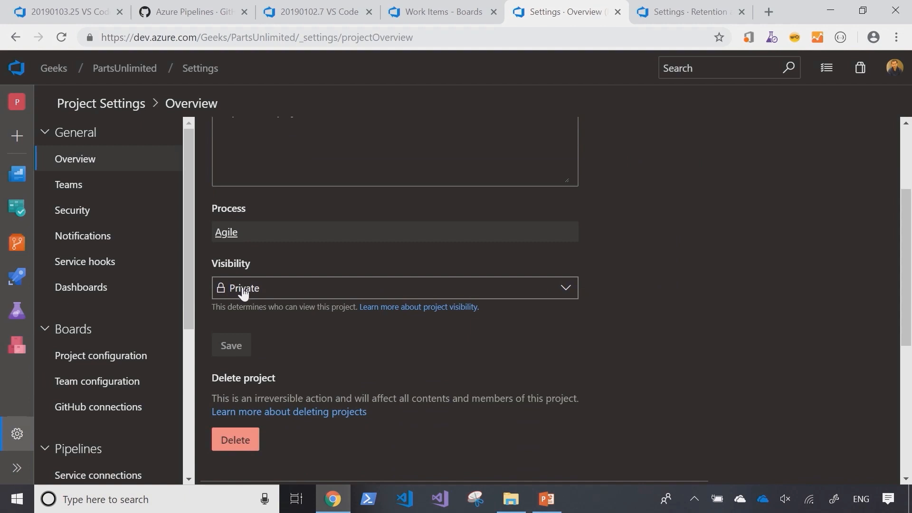
pyautogui.moveTo(406, 295)
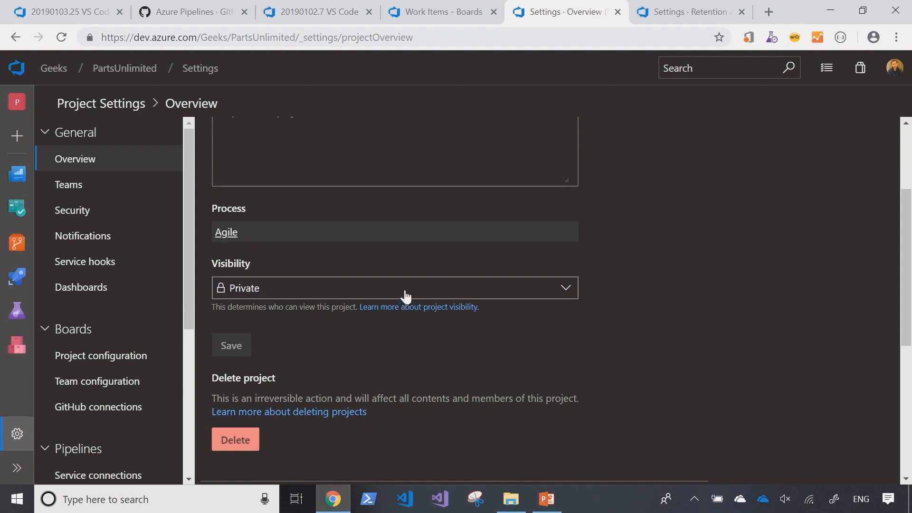
pyautogui.click(394, 287)
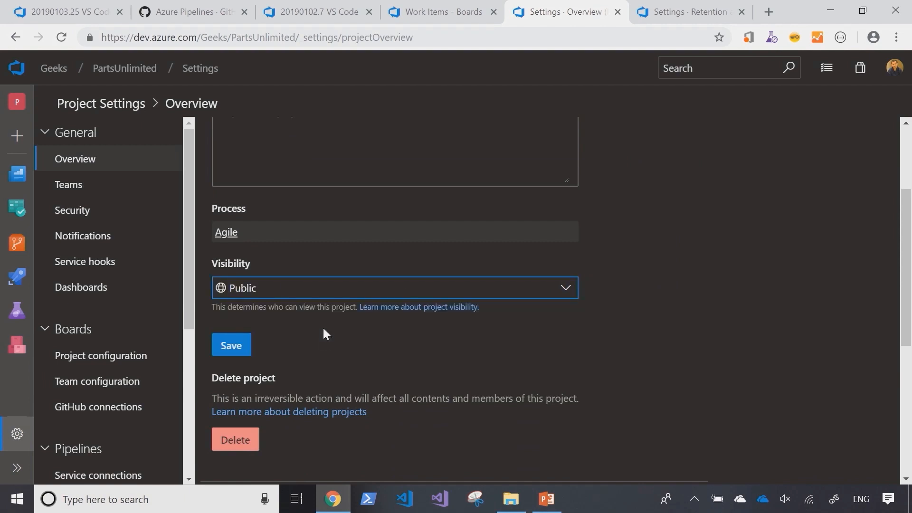
pyautogui.click(230, 345)
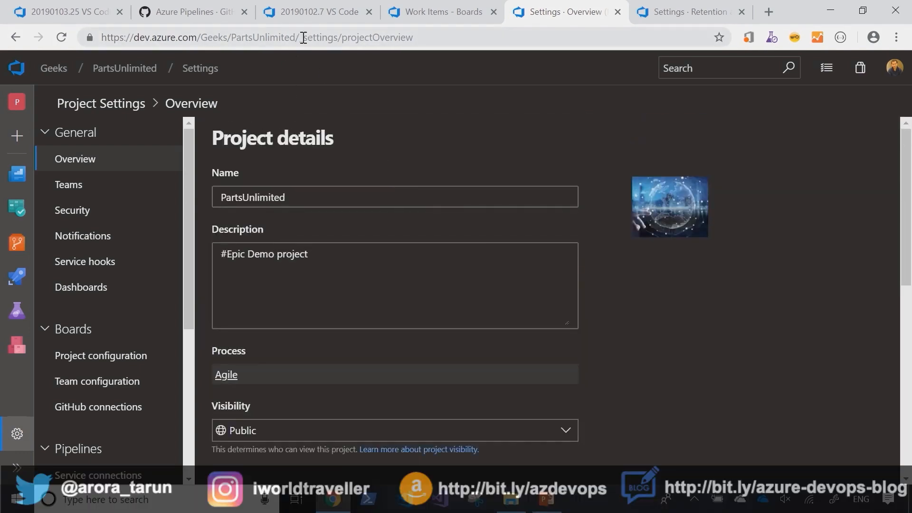
pyautogui.click(302, 37)
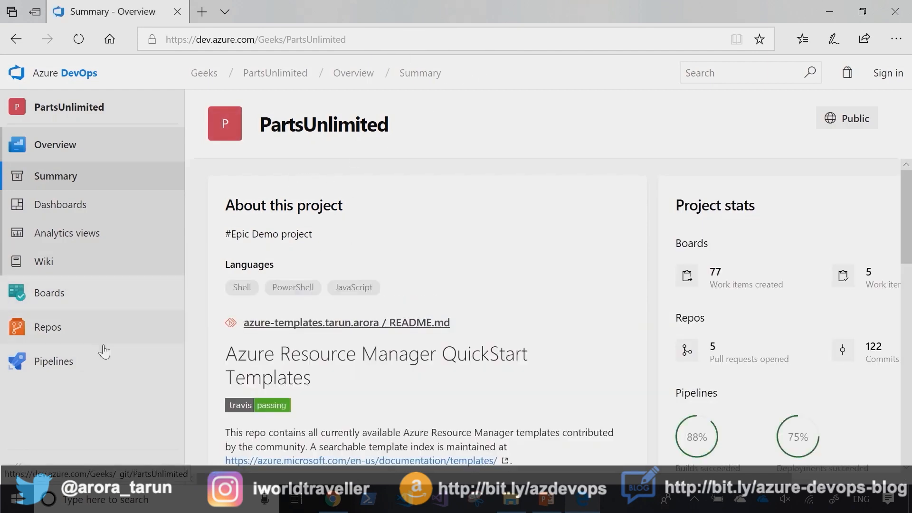
pyautogui.click(53, 362)
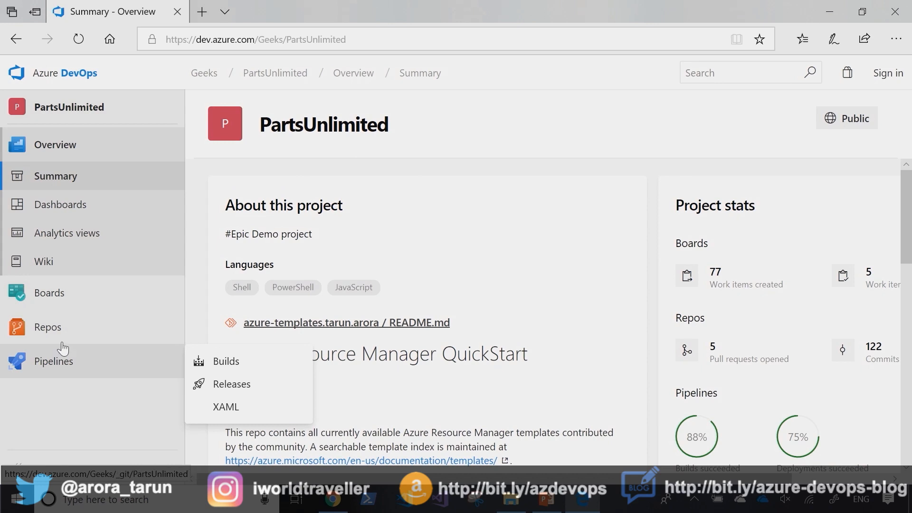
pyautogui.moveTo(408, 201)
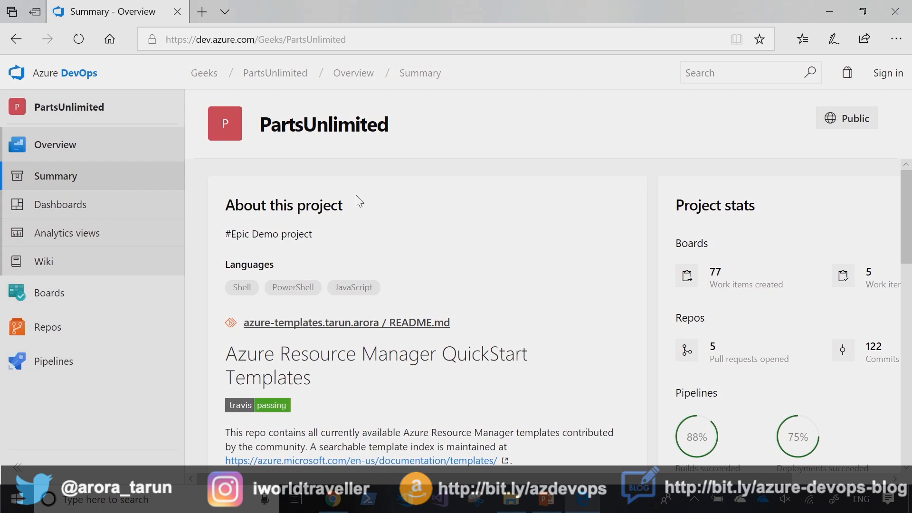
pyautogui.moveTo(359, 202)
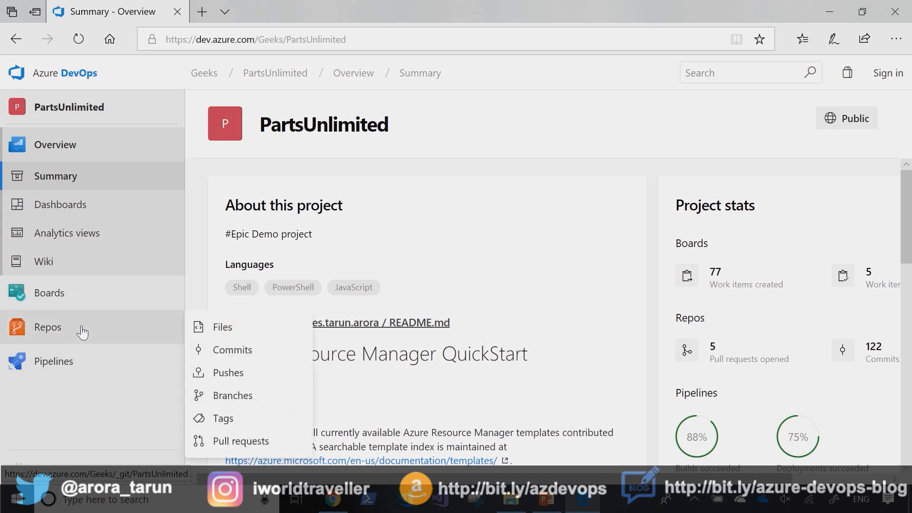
pyautogui.moveTo(54, 361)
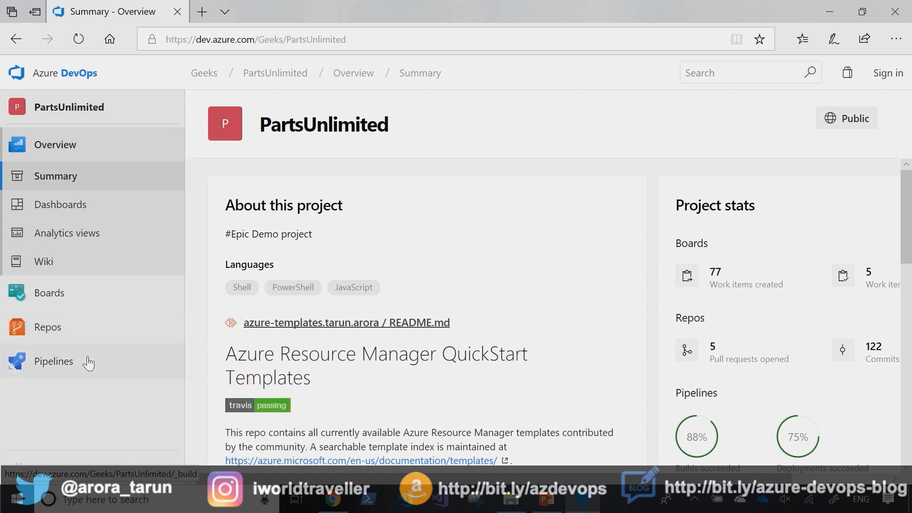
pyautogui.moveTo(123, 175)
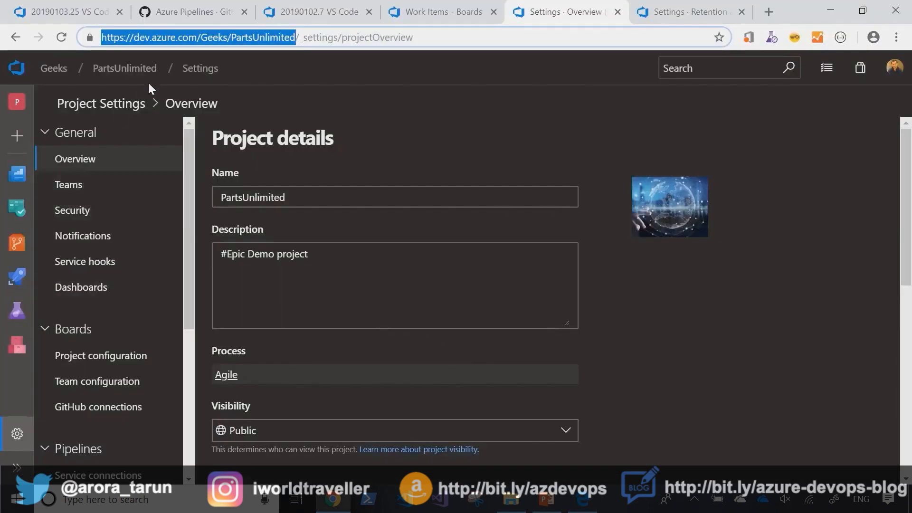
# - Turn off the Boards and Pipelines services in PartsUnlimited's project settings, confirming each removal
pyautogui.click(123, 69)
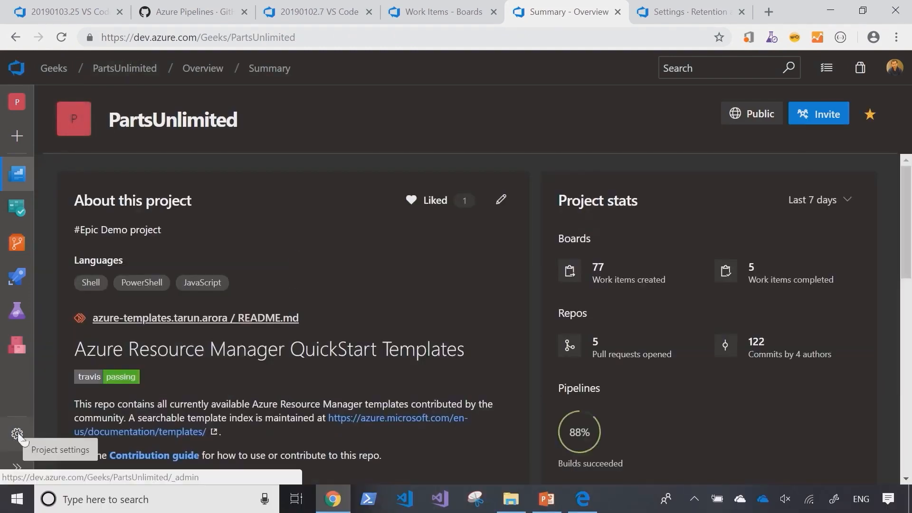
pyautogui.click(17, 435)
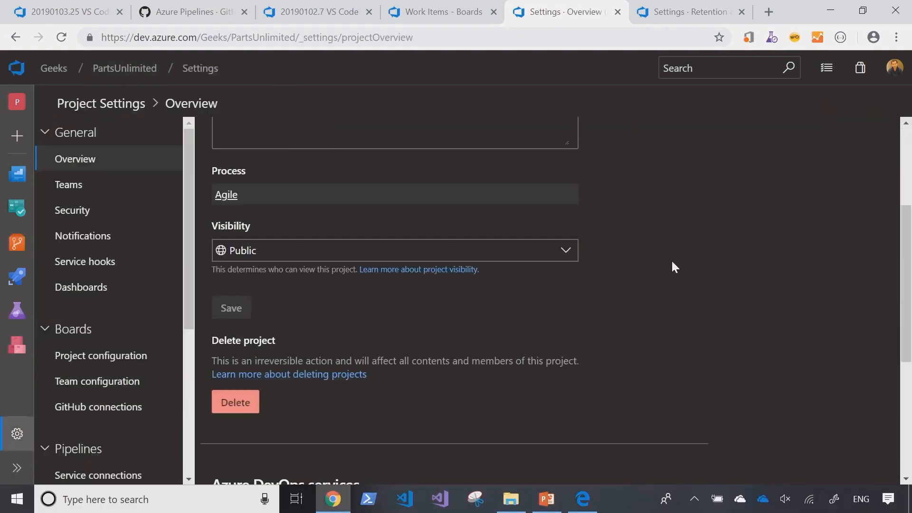
pyautogui.scroll(-3)
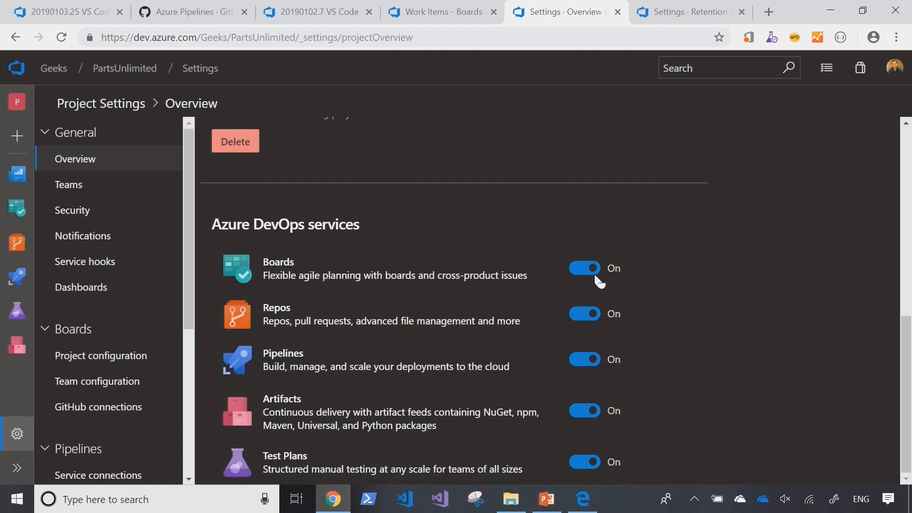
pyautogui.click(584, 268)
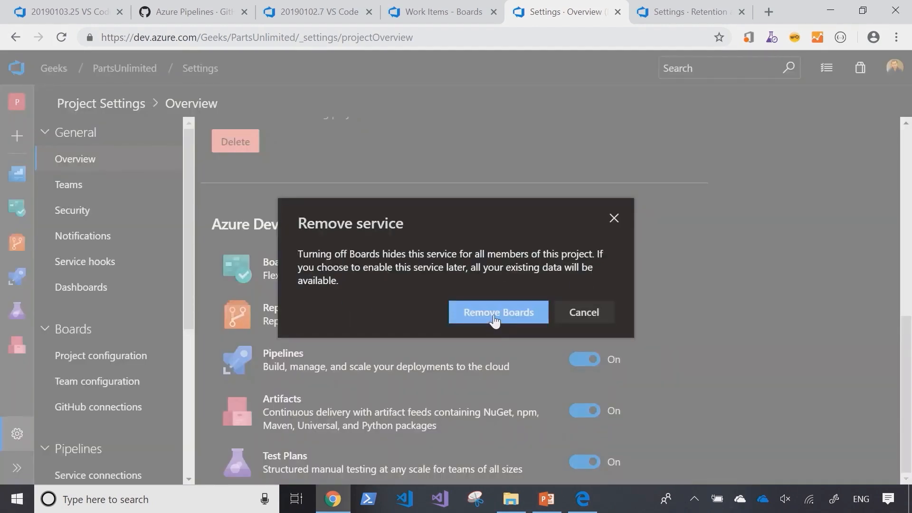
pyautogui.click(498, 313)
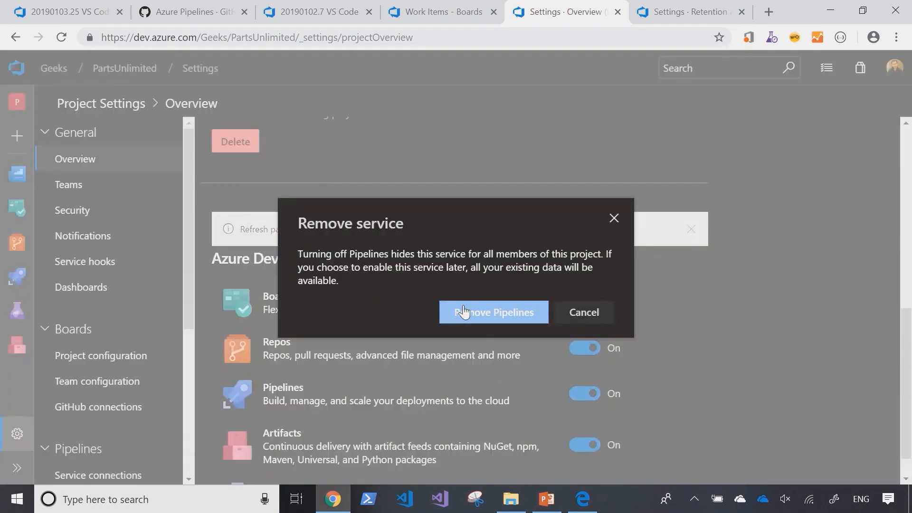
pyautogui.click(494, 311)
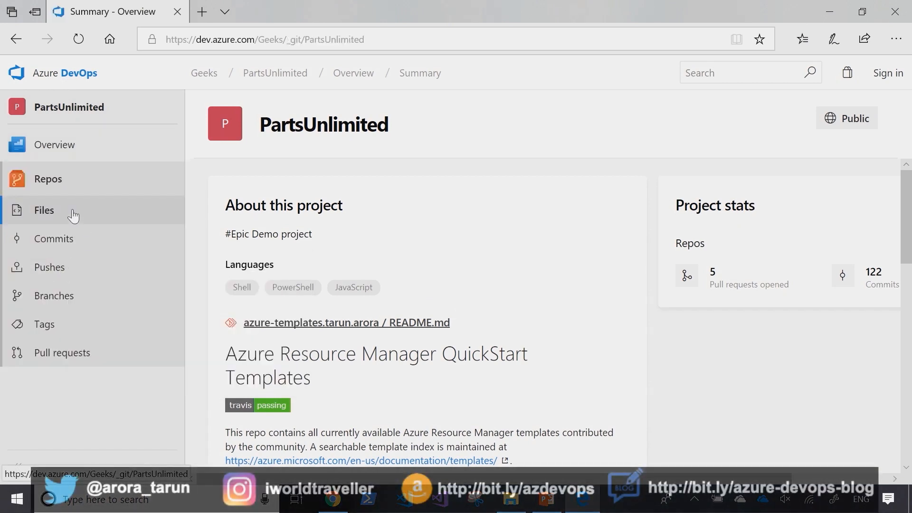
# - Browse the PartsUnlimited repository's master branch files as an anonymous visitor in Edge
pyautogui.click(45, 210)
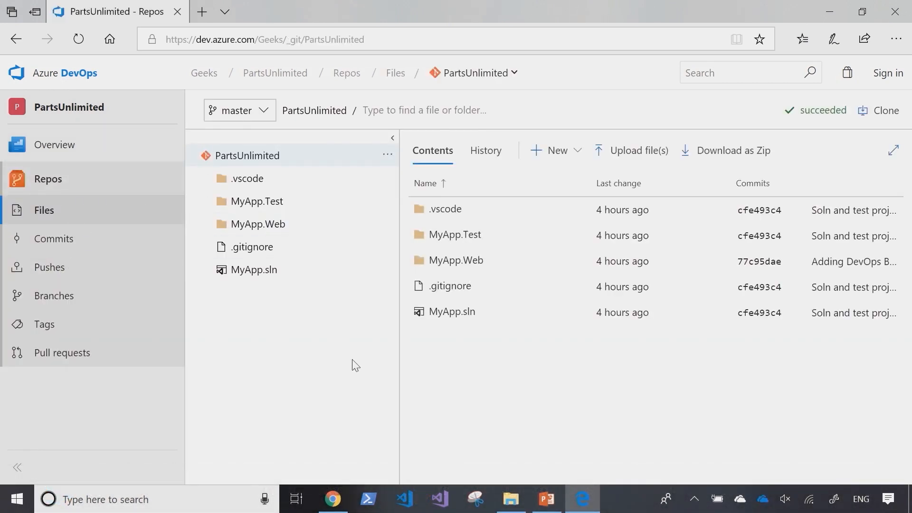
pyautogui.moveTo(356, 351)
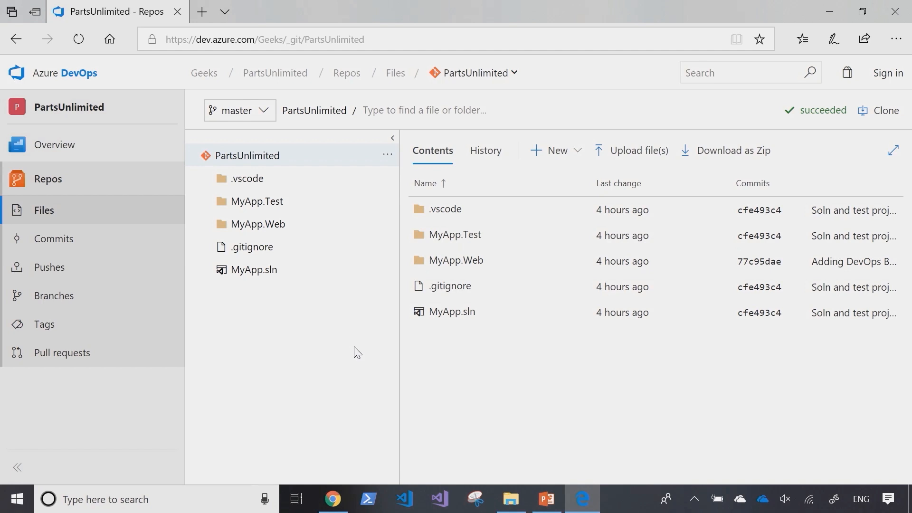
pyautogui.click(256, 269)
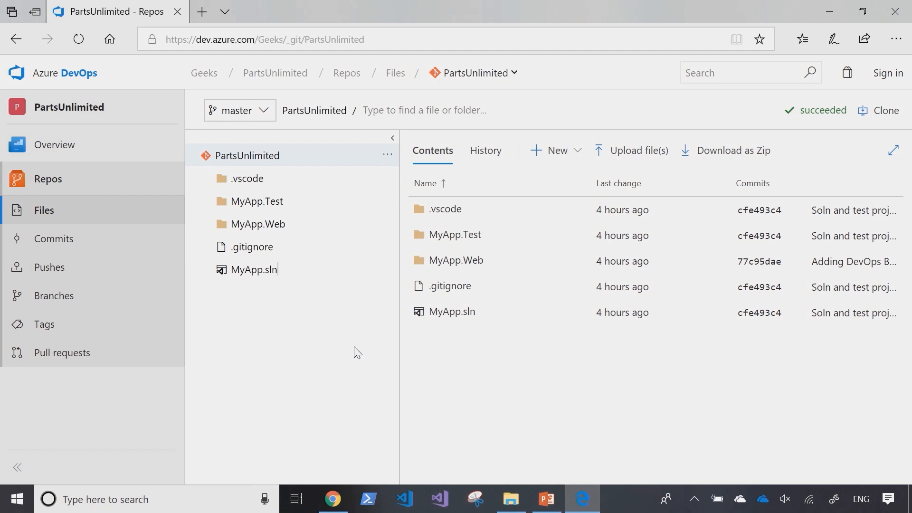